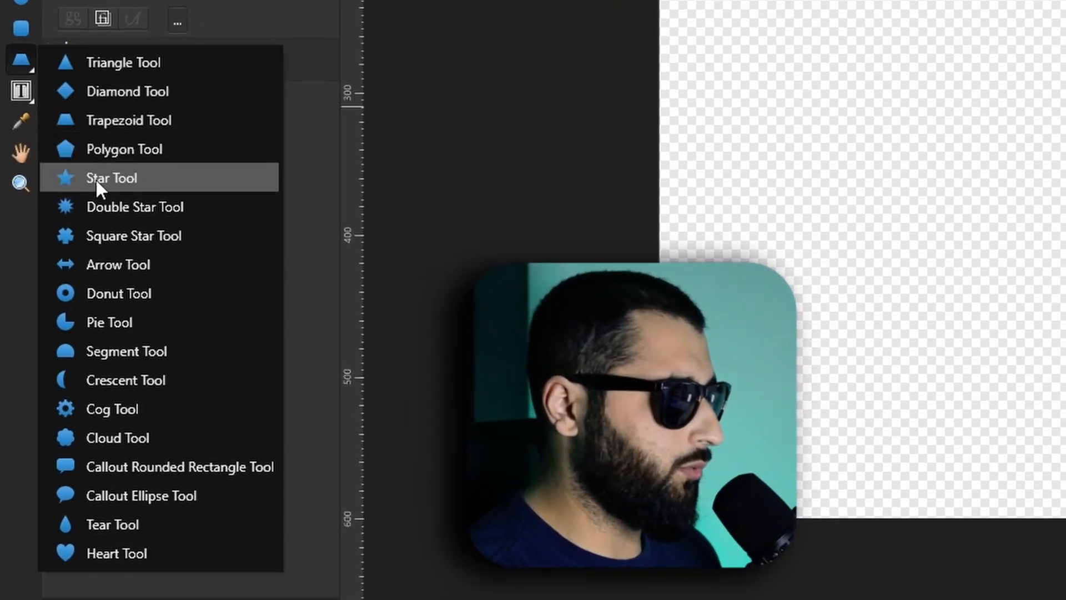
pyautogui.moveTo(150, 235)
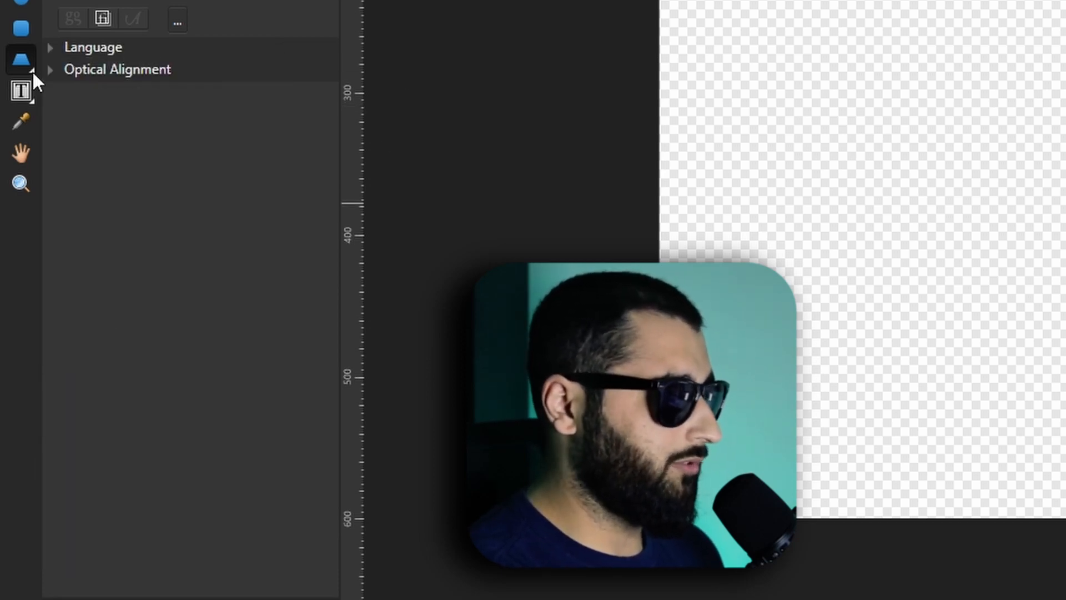
# Step: Pick the Cat Tool from the Triangle Tool flyout of extra shapes
pyautogui.click(21, 60)
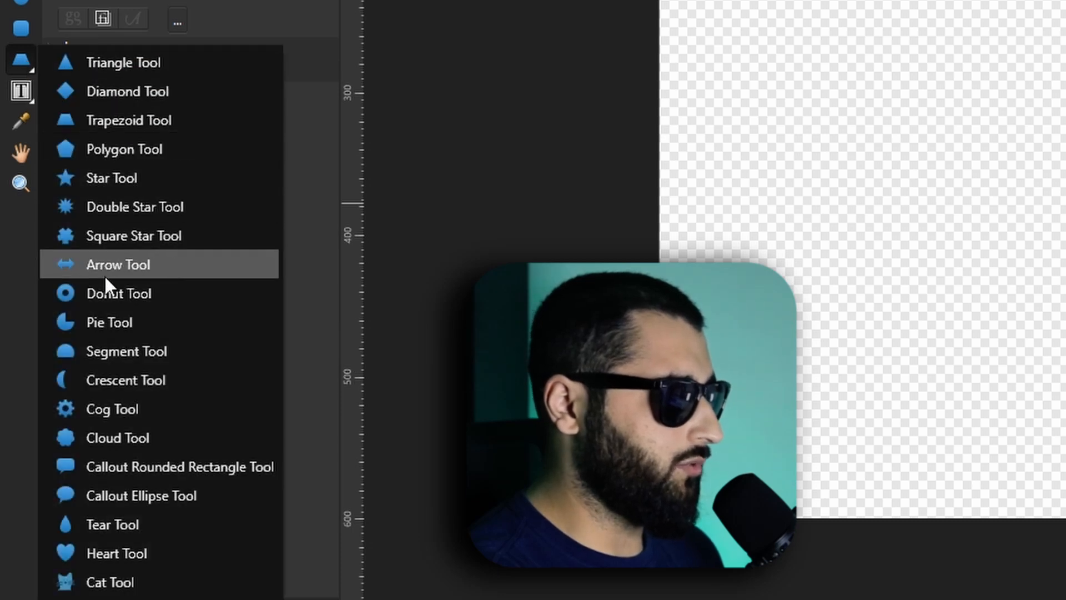
pyautogui.moveTo(102, 581)
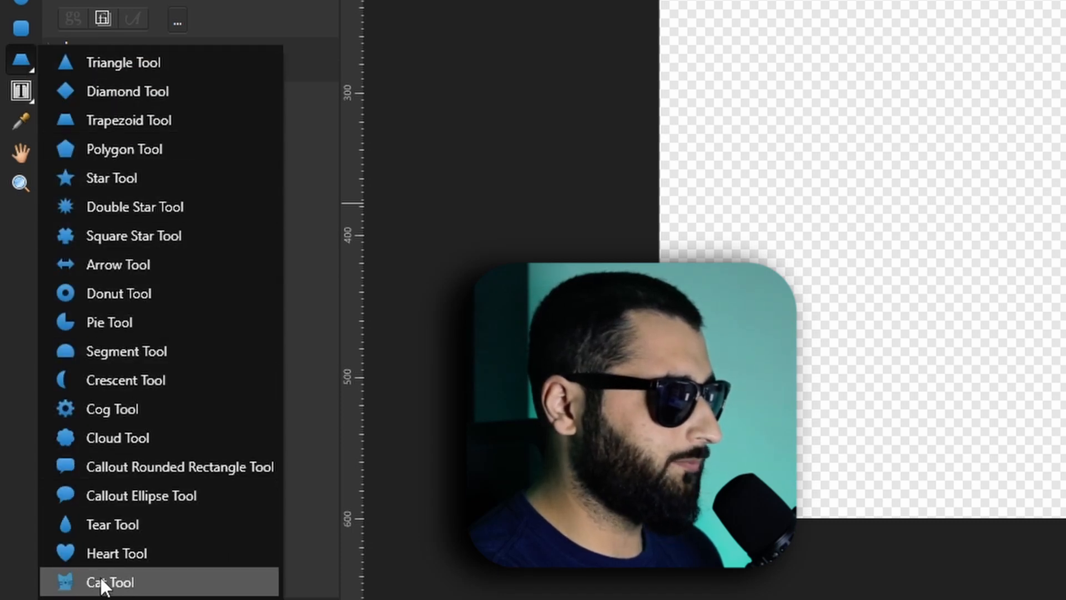
pyautogui.click(109, 581)
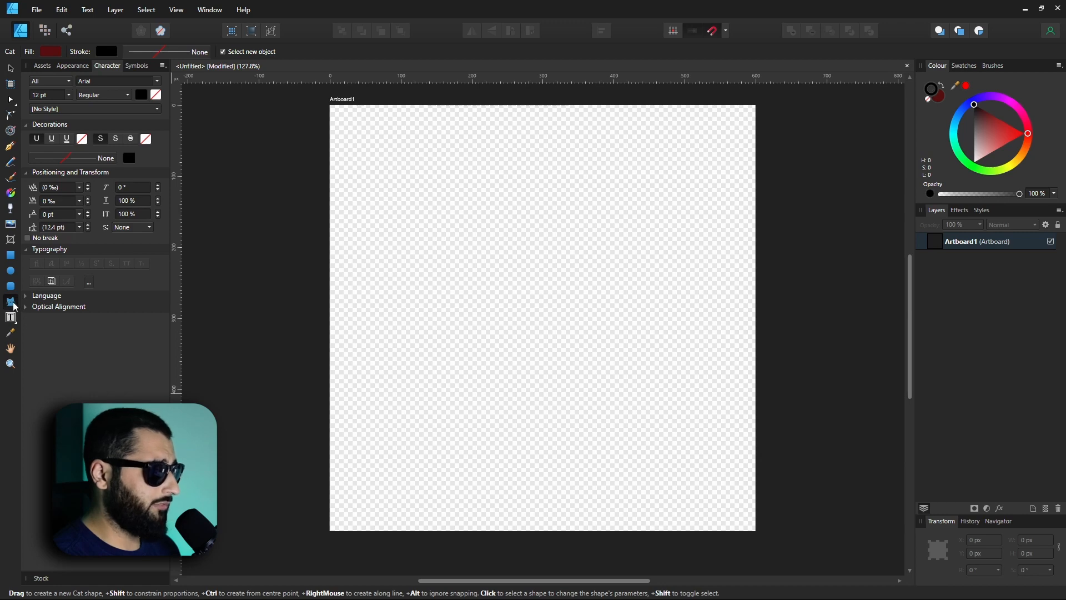
# Step: Drag out dark red cats of varying sizes, finishing with a tiny one top left
pyautogui.moveTo(429, 197); pyautogui.dragTo(581, 329)
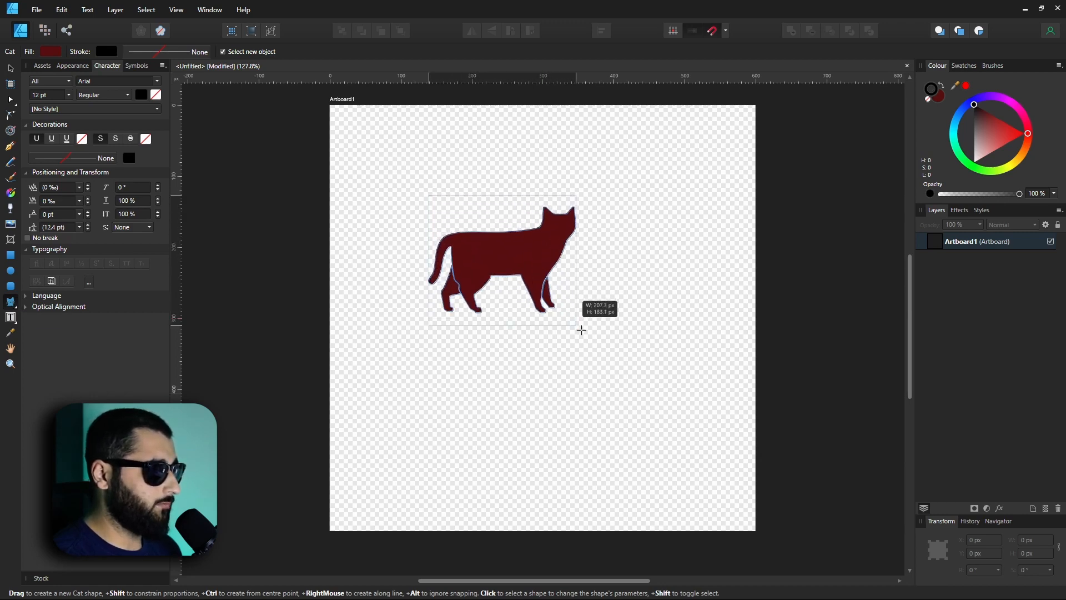
pyautogui.moveTo(408, 378); pyautogui.dragTo(547, 500)
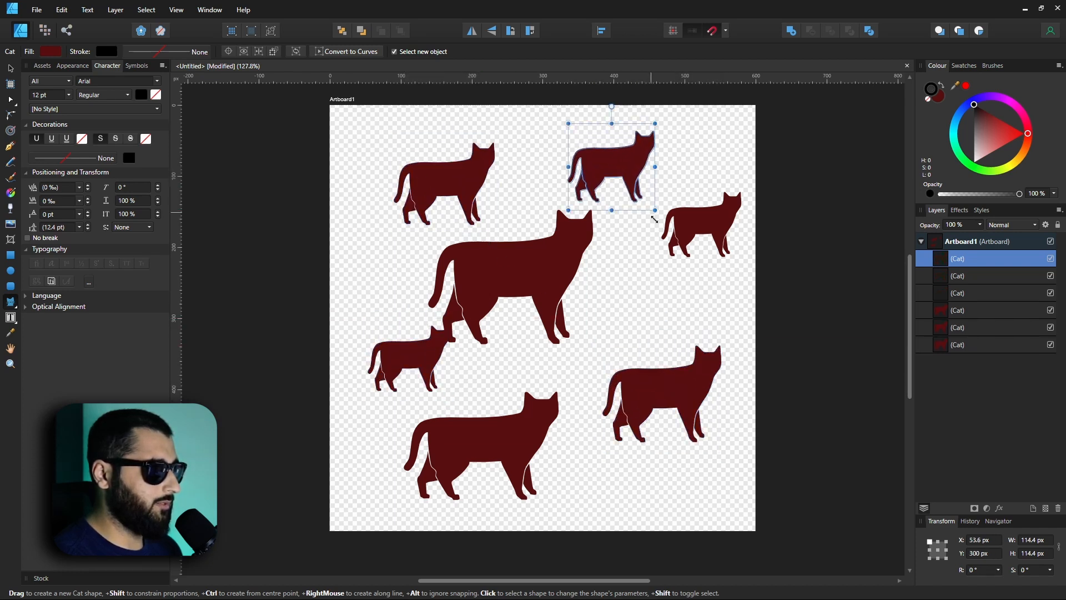
pyautogui.click(10, 316)
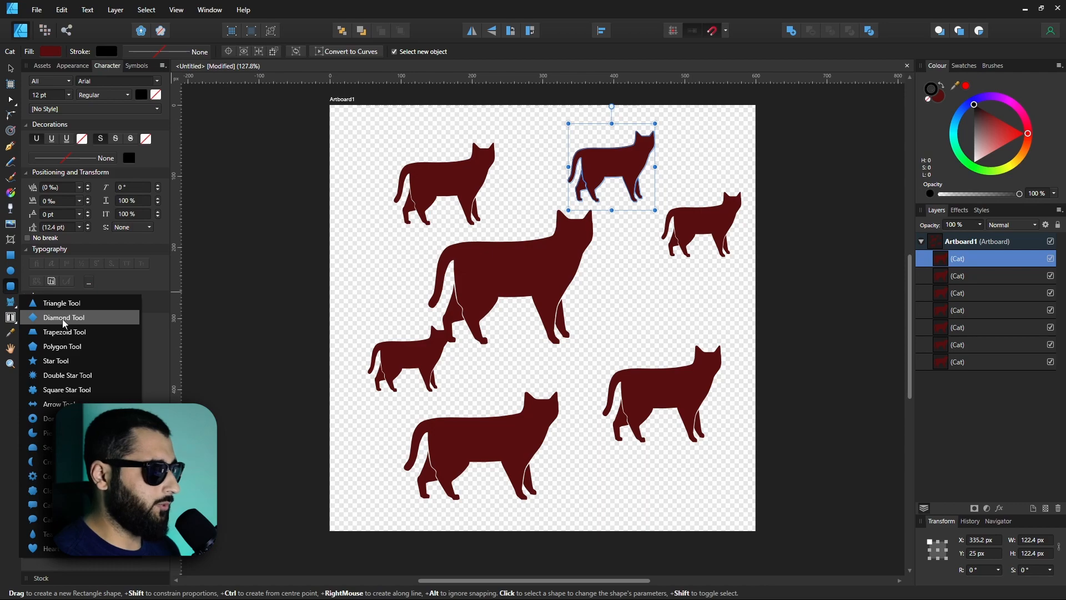
pyautogui.moveTo(329, 202); pyautogui.dragTo(444, 338)
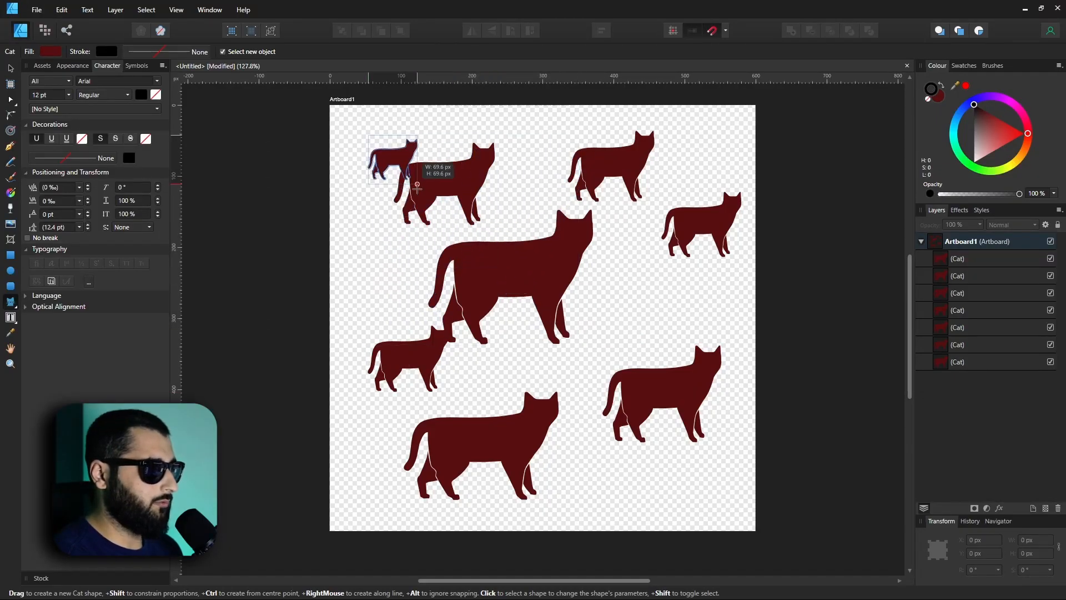
pyautogui.moveTo(417, 185); pyautogui.dragTo(401, 170)
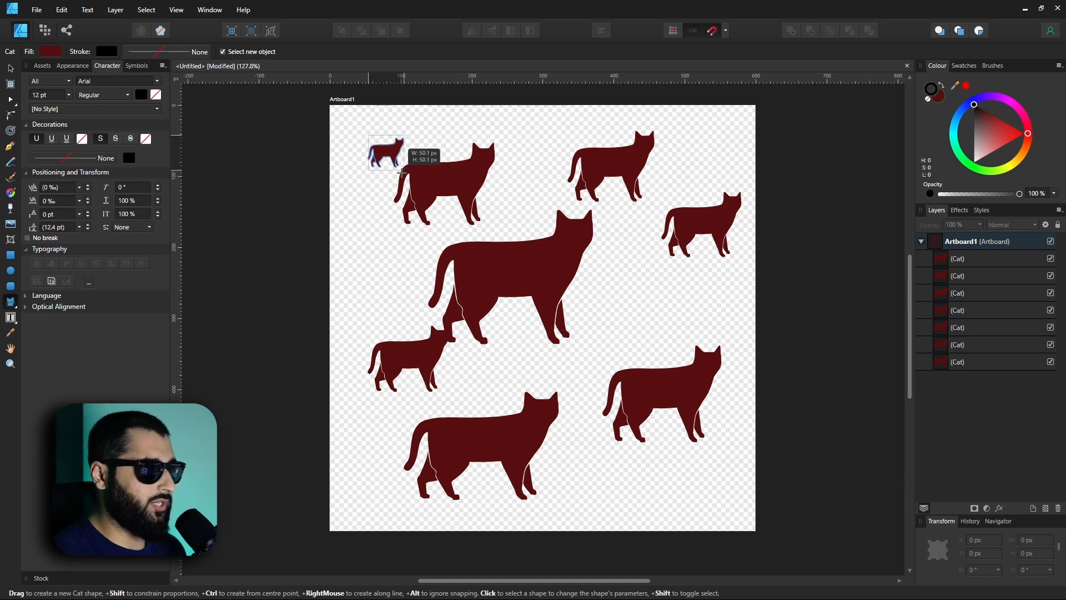
pyautogui.click(385, 151)
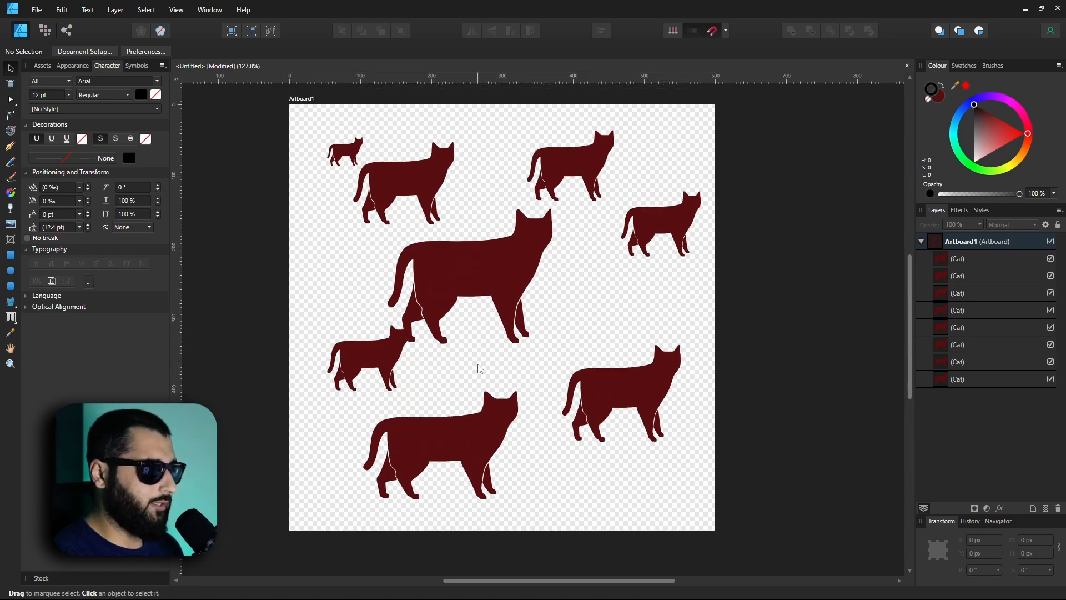
pyautogui.scroll(-3)
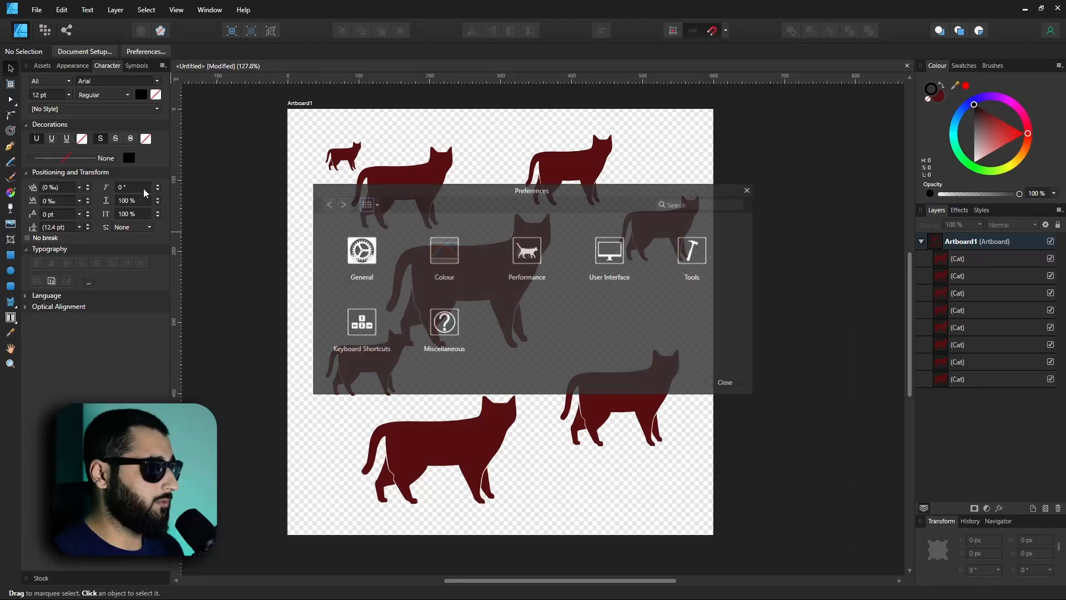
pyautogui.click(690, 249)
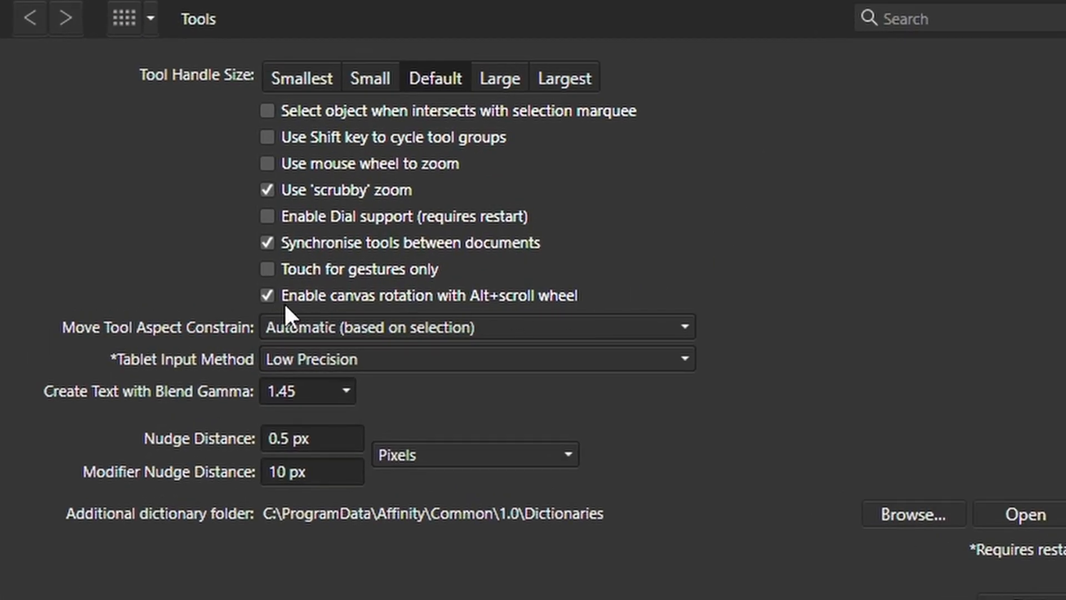
pyautogui.moveTo(506, 316)
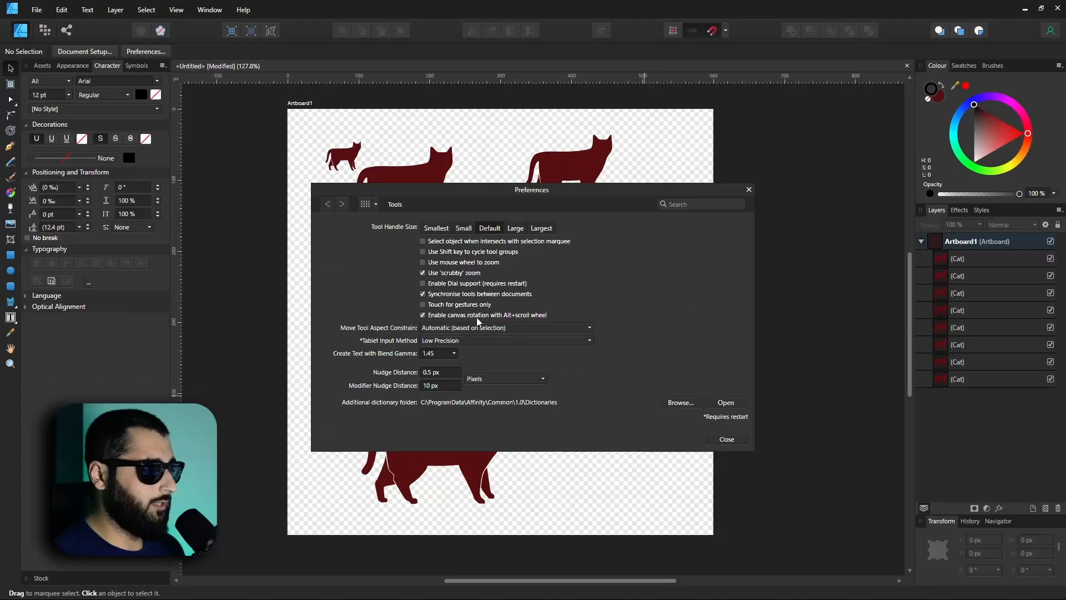
pyautogui.click(726, 438)
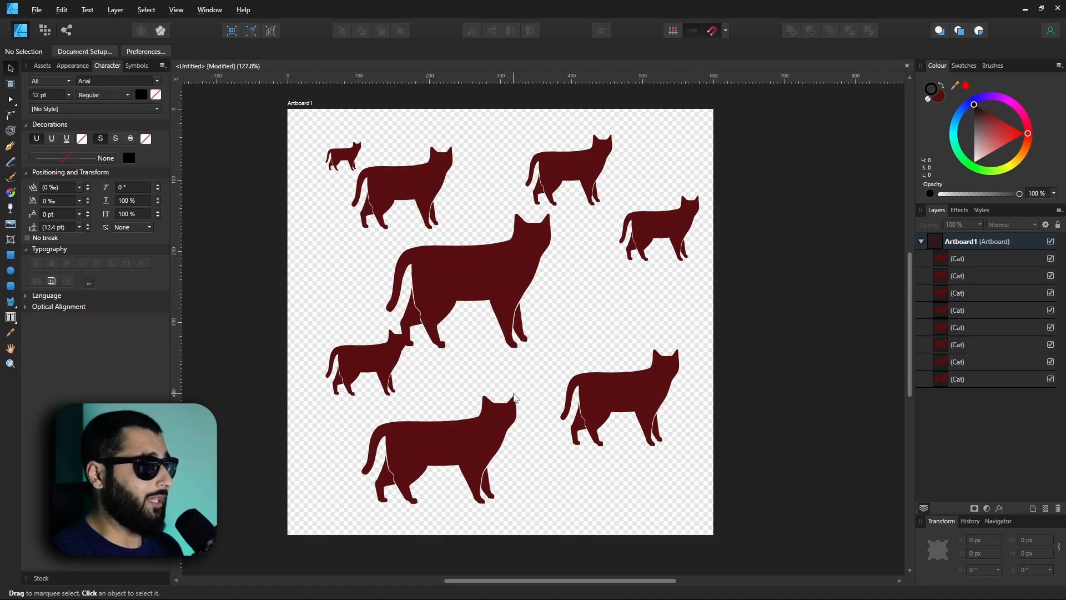
pyautogui.moveTo(10, 225)
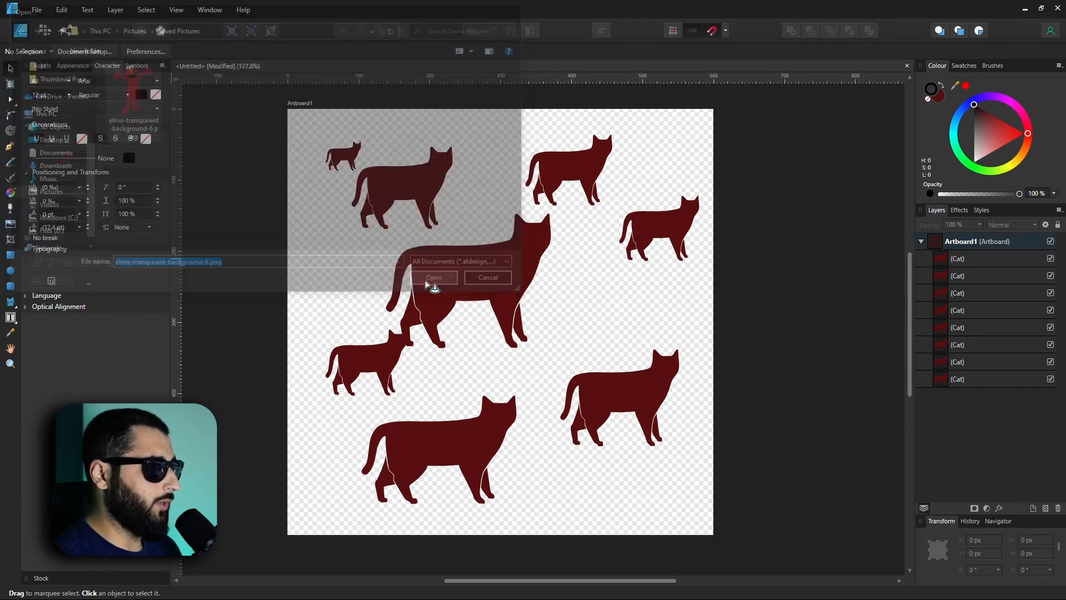
# Step: Open the Elmo PNG and place it large at the artboard's bottom right
pyautogui.click(433, 277)
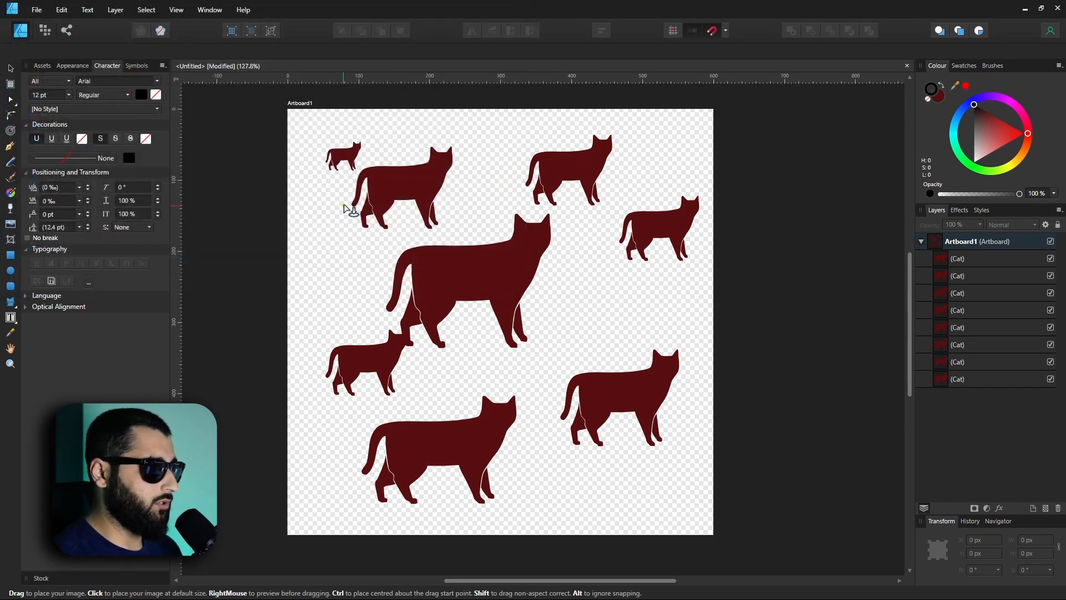
pyautogui.moveTo(438, 337)
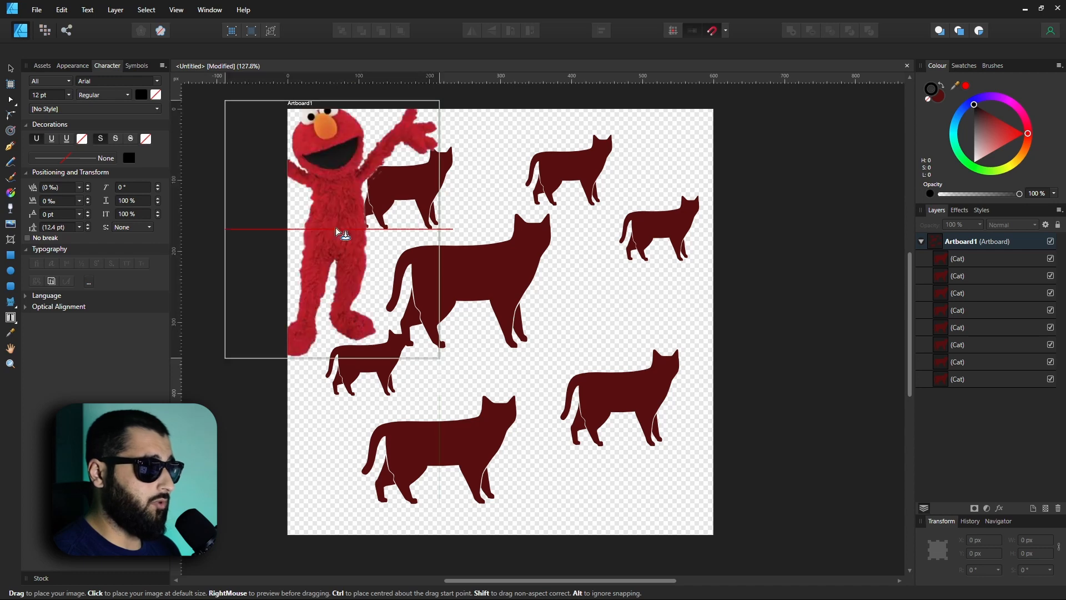
pyautogui.moveTo(333, 231); pyautogui.dragTo(540, 333)
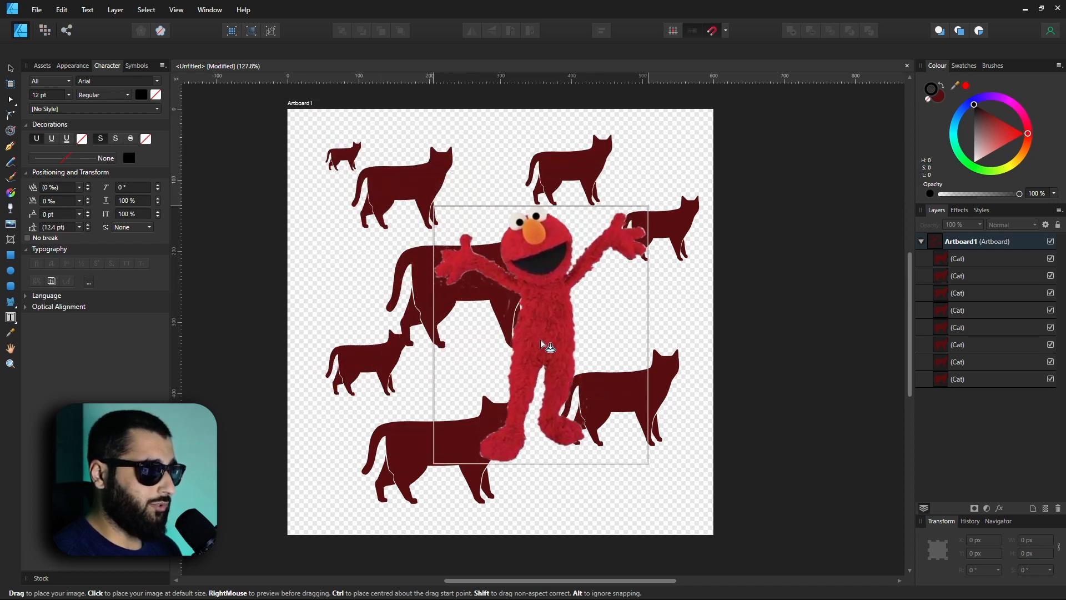
pyautogui.moveTo(540, 333); pyautogui.dragTo(605, 408)
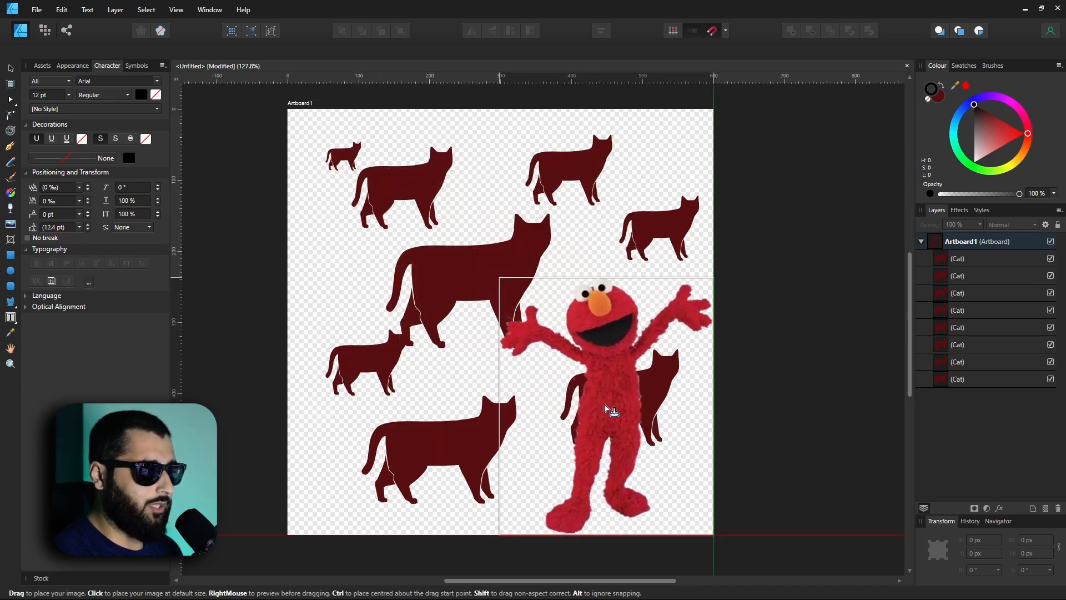
pyautogui.moveTo(605, 408); pyautogui.dragTo(405, 255)
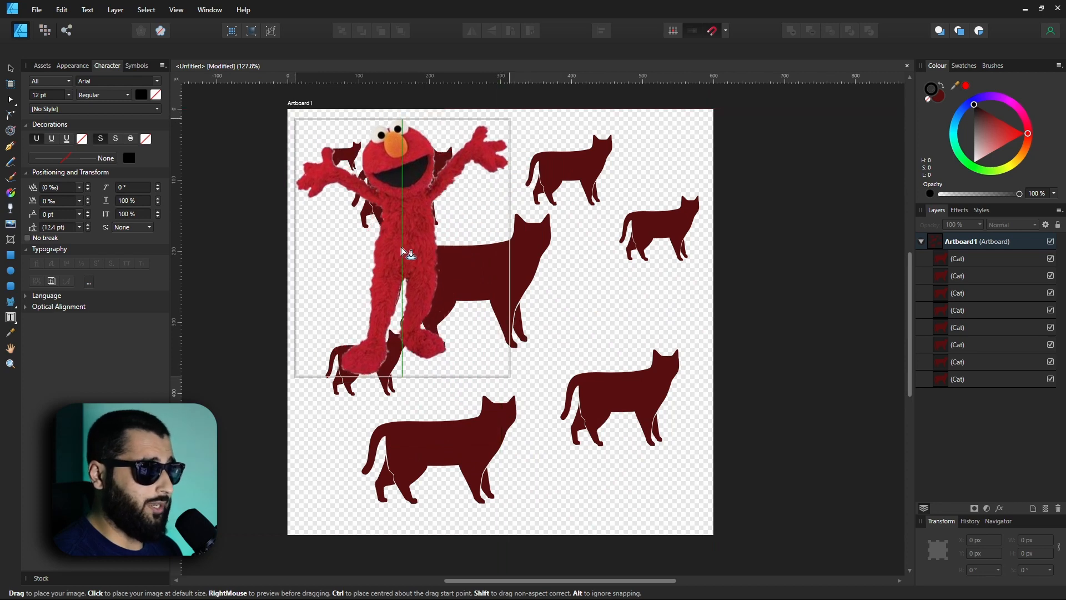
pyautogui.moveTo(408, 251); pyautogui.dragTo(490, 323)
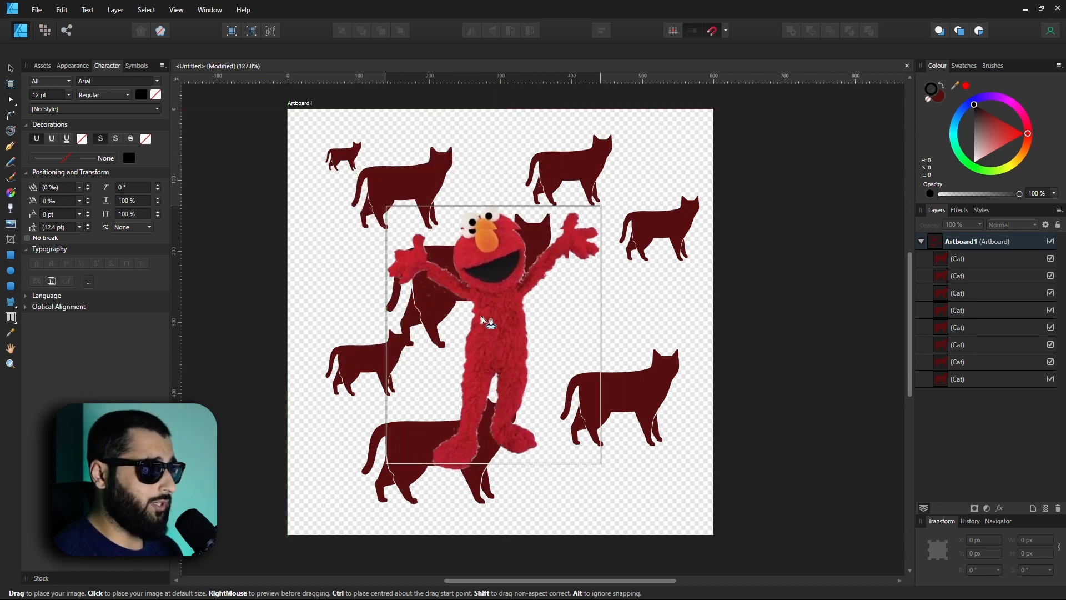
pyautogui.moveTo(486, 320); pyautogui.dragTo(615, 408)
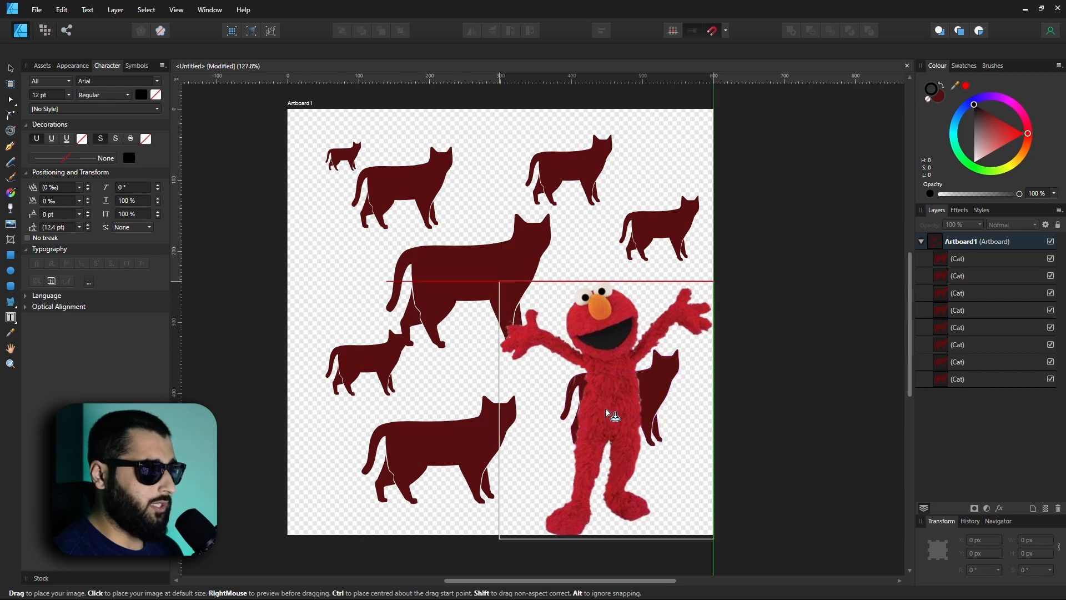
pyautogui.click(605, 408)
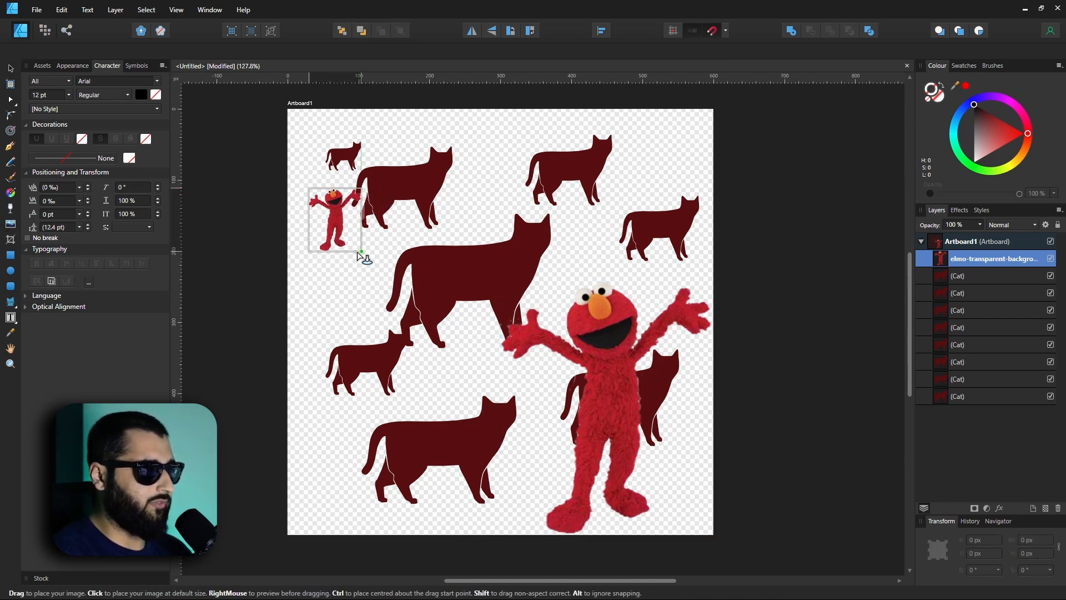
# Step: Drag out a second, smaller Elmo beside the top-left cats
pyautogui.moveTo(333, 217); pyautogui.dragTo(388, 408)
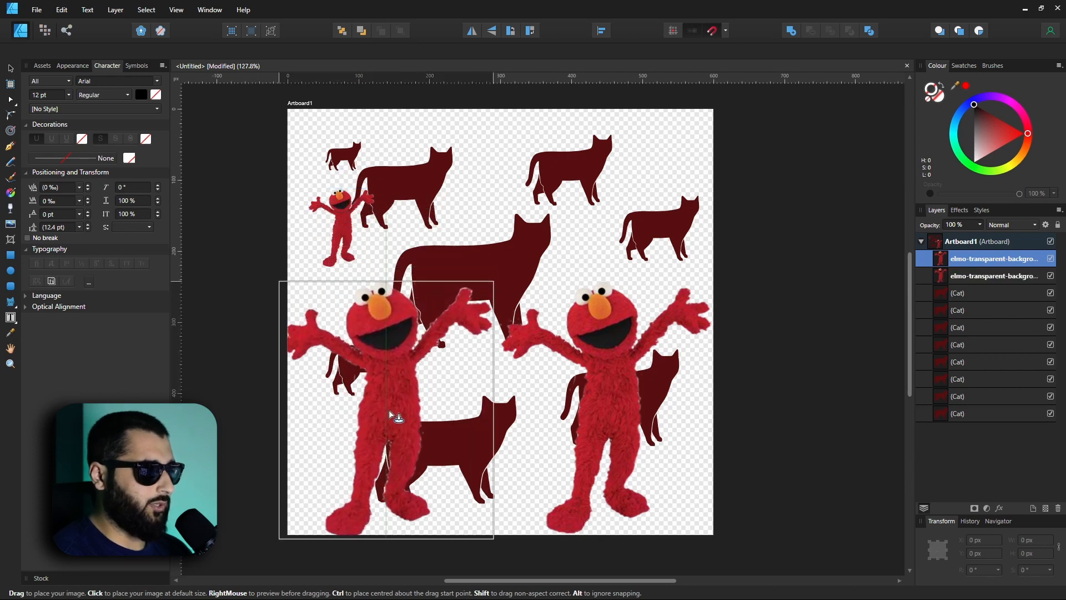
pyautogui.moveTo(391, 414); pyautogui.dragTo(466, 398)
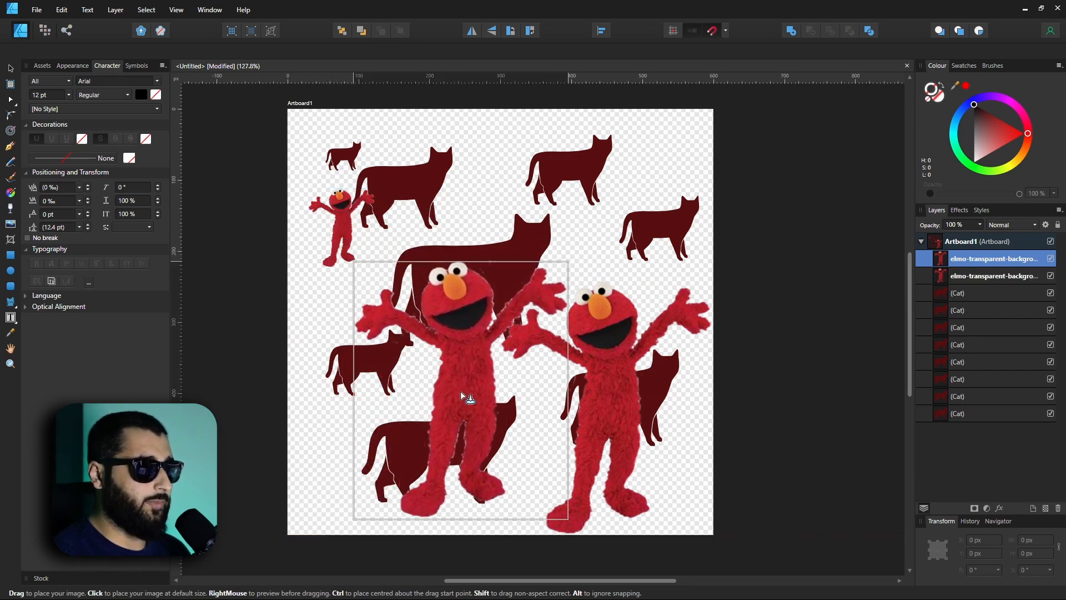
pyautogui.moveTo(462, 394); pyautogui.dragTo(394, 408)
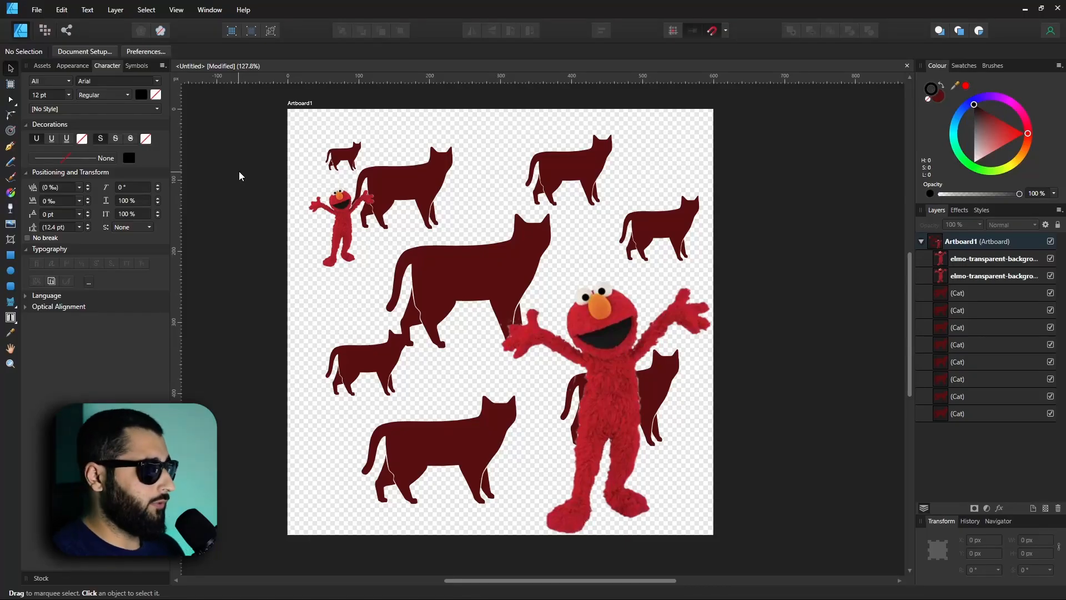
pyautogui.moveTo(297, 110)
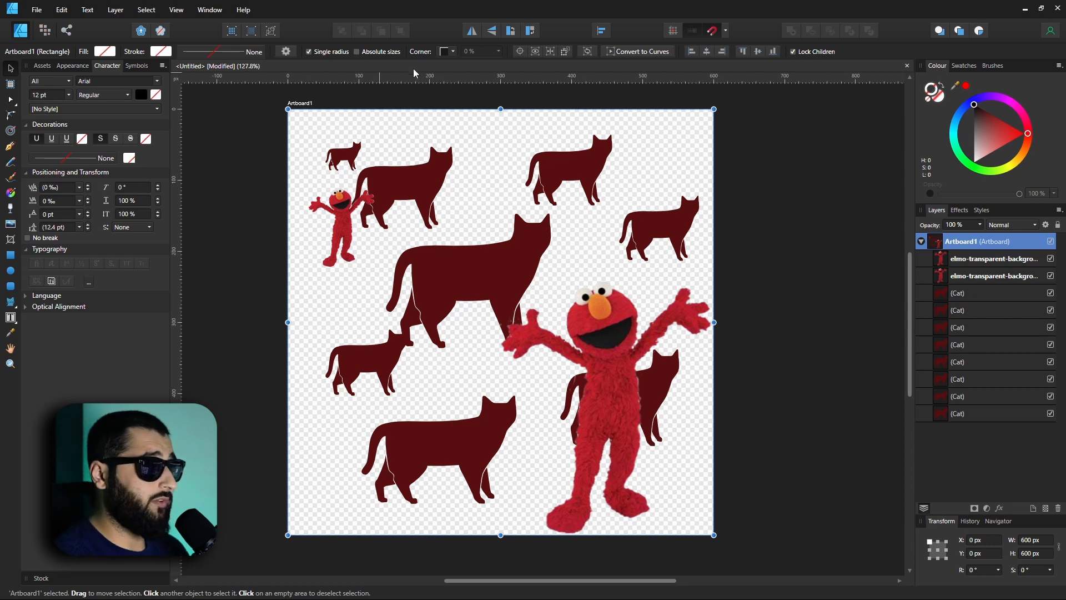
pyautogui.moveTo(450, 56)
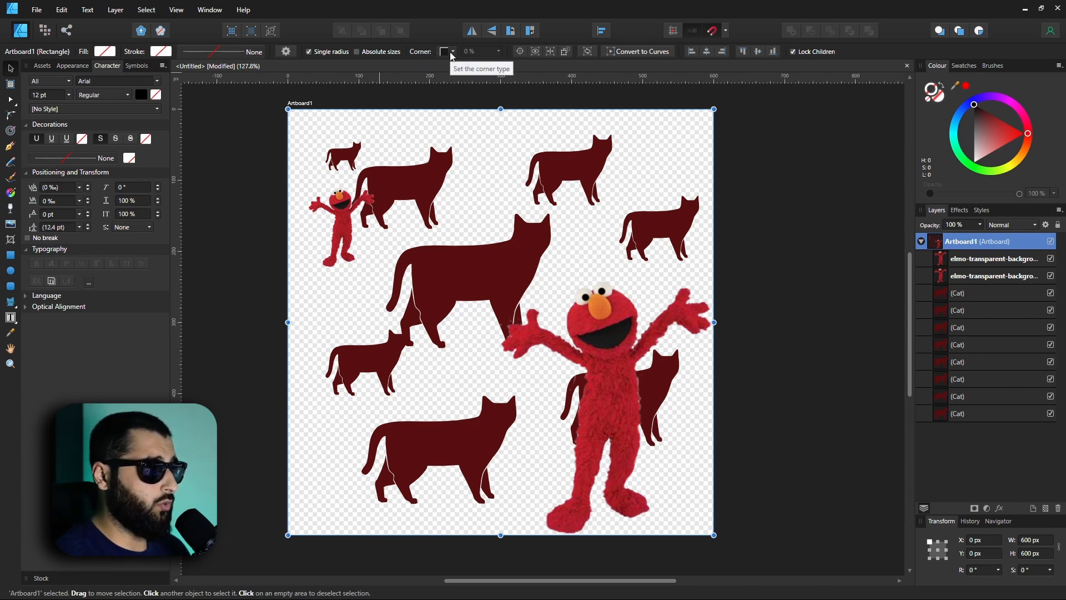
# Step: Choose rounded artboard corners and settle the Corner radius slider at 20%
pyautogui.click(449, 51)
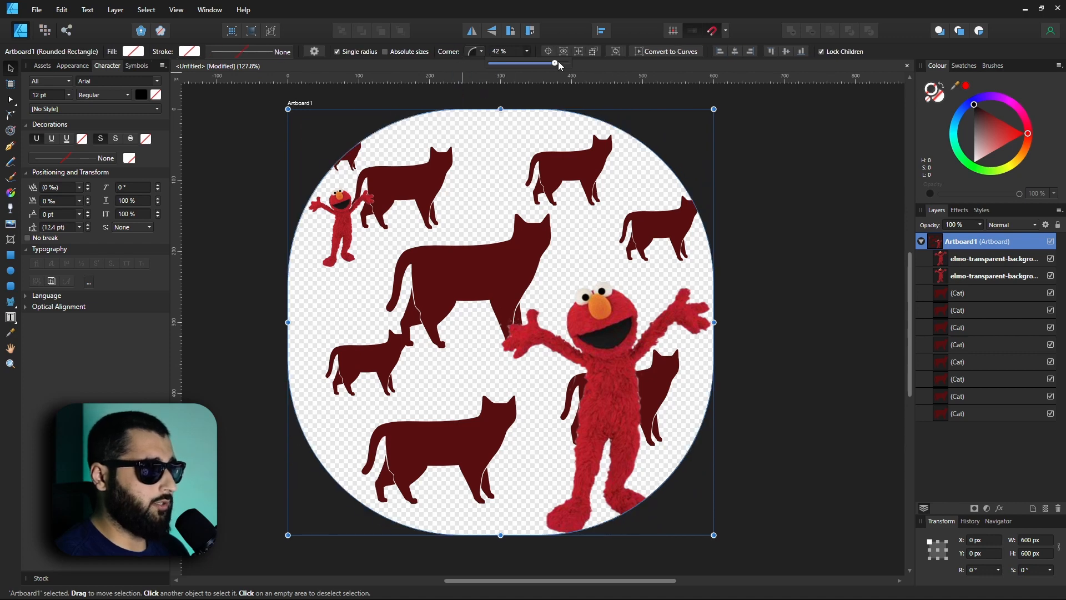
pyautogui.moveTo(553, 63); pyautogui.dragTo(557, 63)
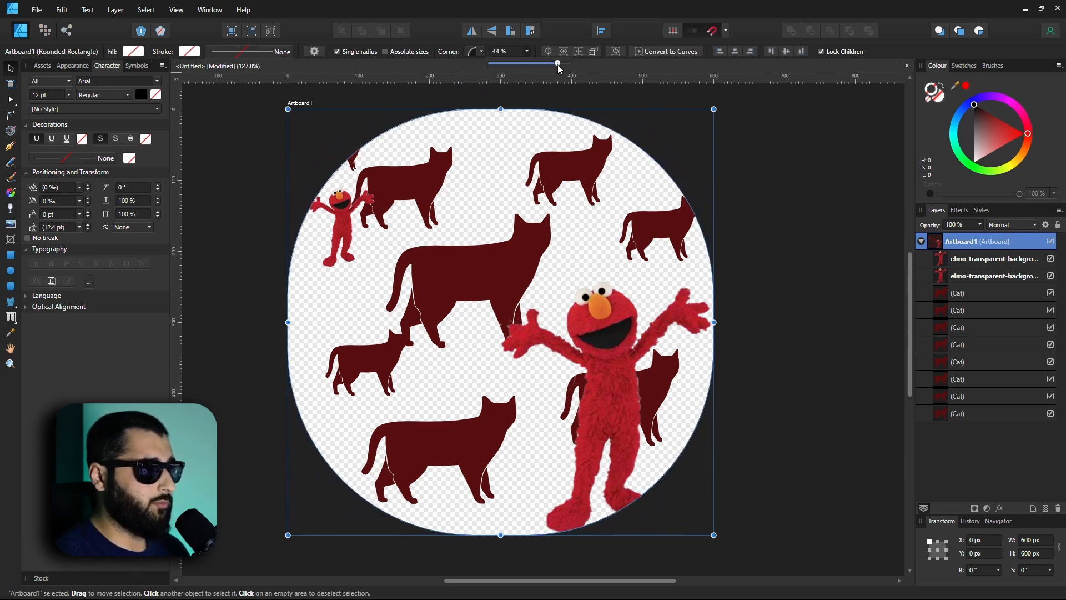
pyautogui.moveTo(558, 62); pyautogui.dragTo(533, 63)
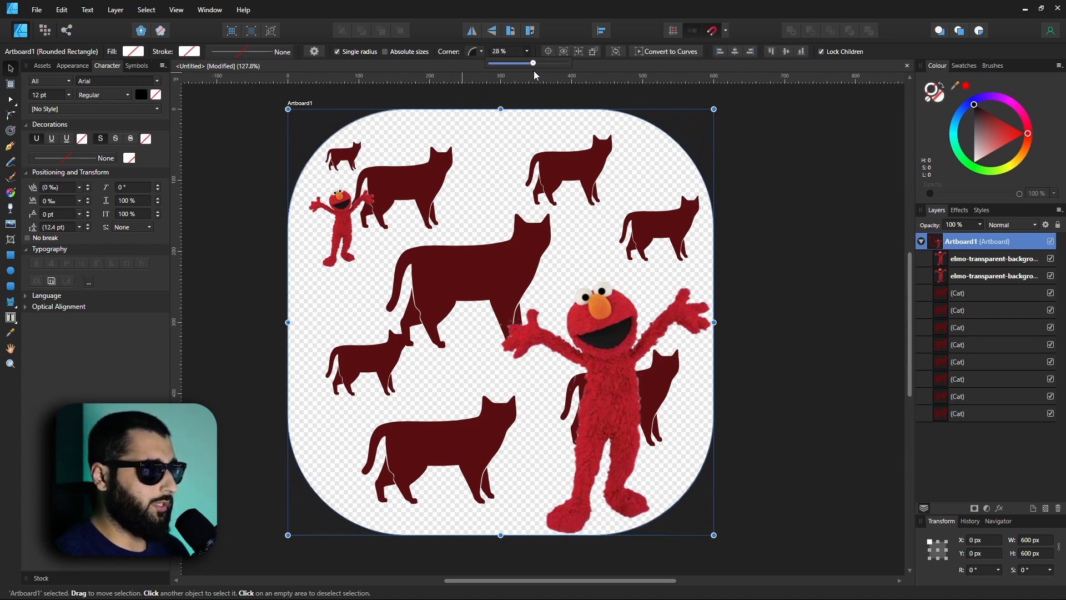
pyautogui.moveTo(532, 61); pyautogui.dragTo(521, 61)
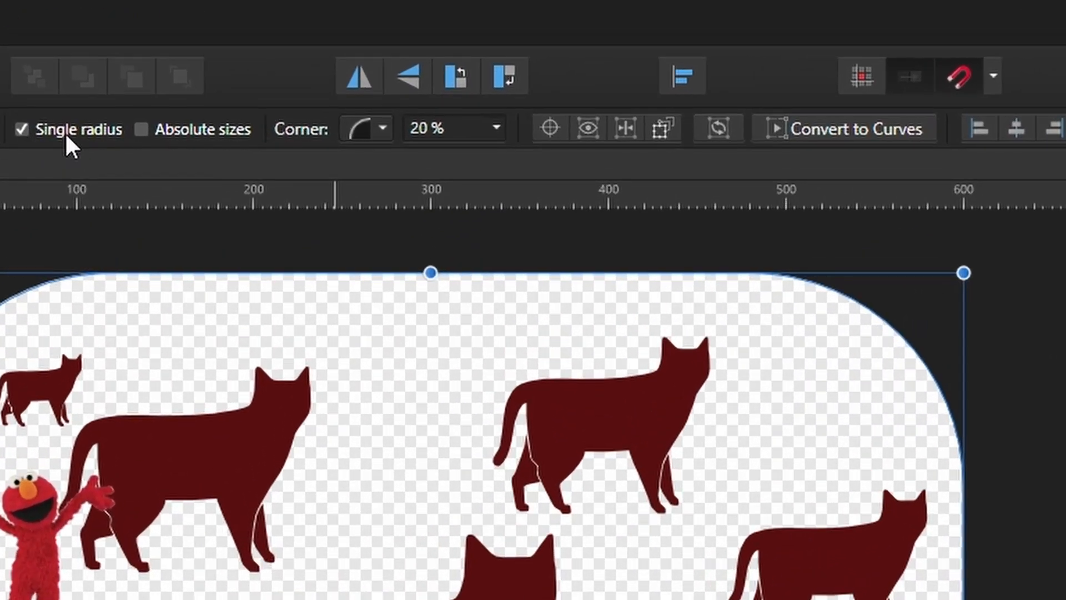
# Step: Untick Single radius and set corners individually, leaving only bottom-right rounded at 60%
pyautogui.click(22, 130)
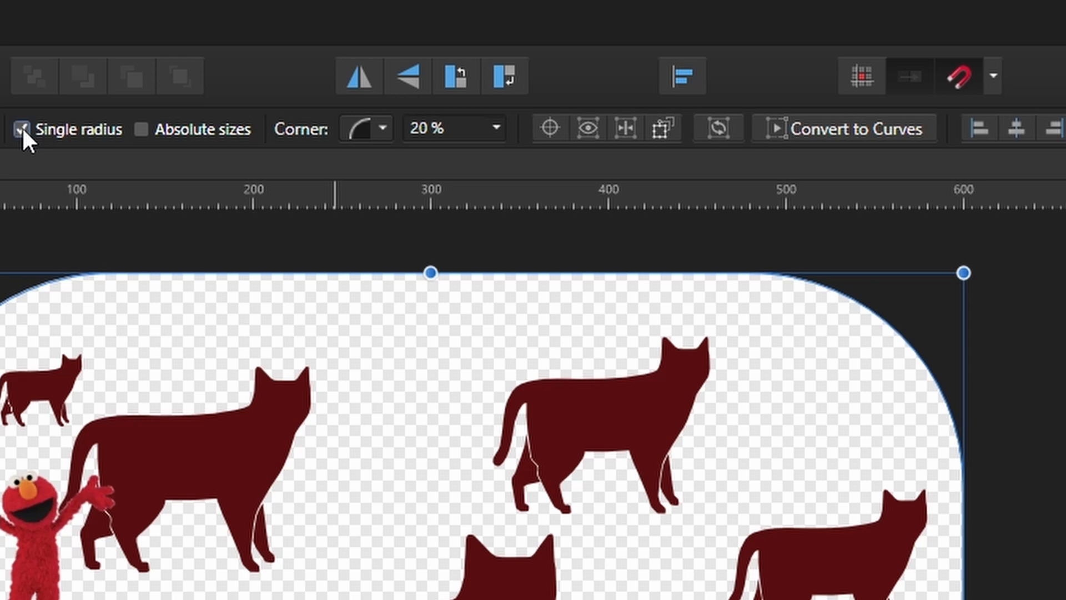
pyautogui.click(25, 129)
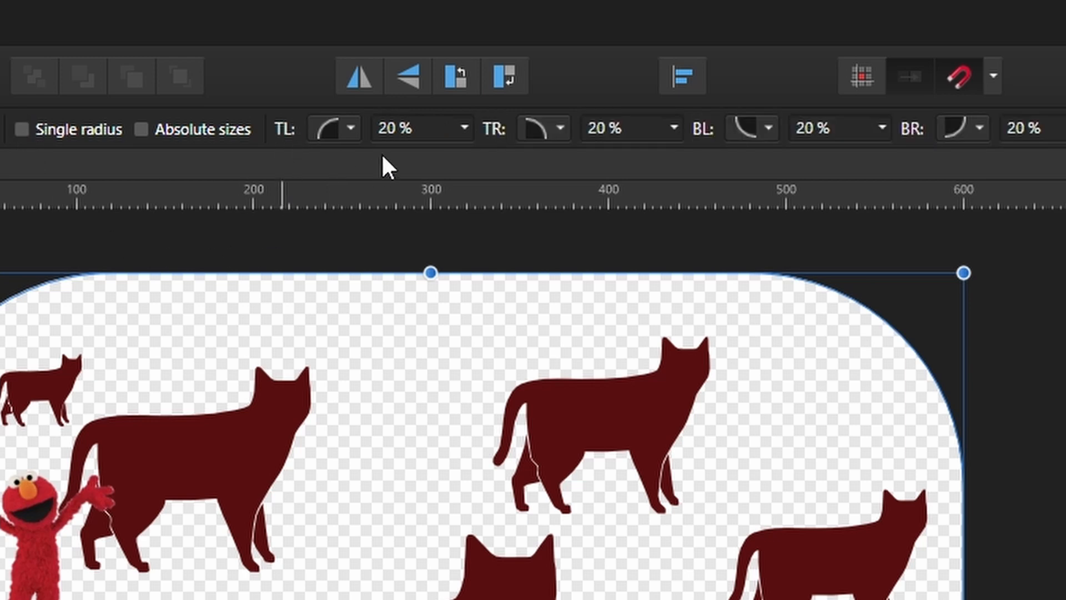
pyautogui.moveTo(921, 157)
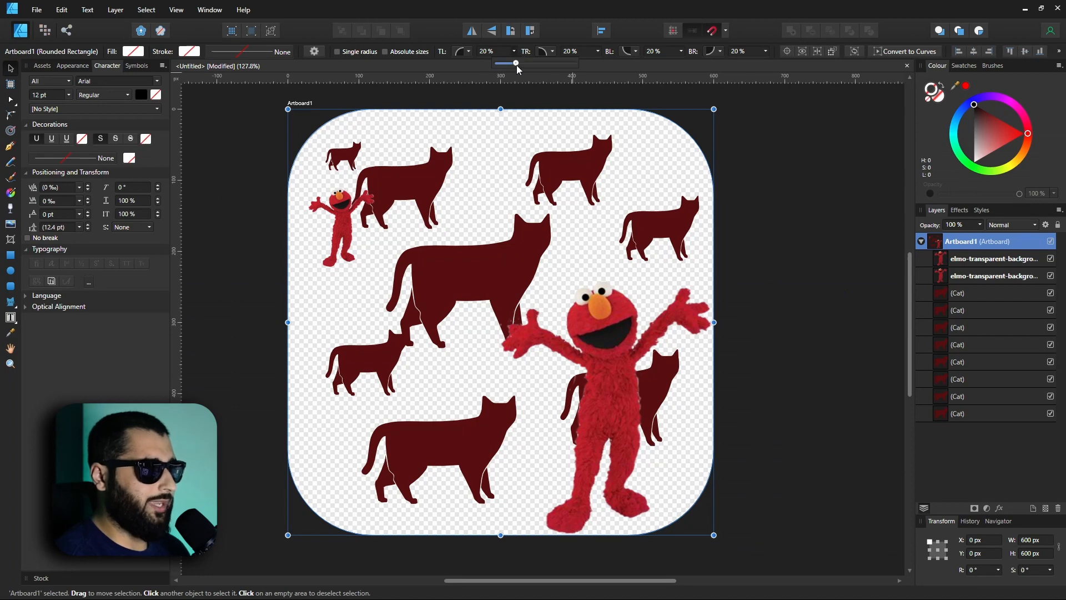
pyautogui.moveTo(515, 63); pyautogui.dragTo(569, 63)
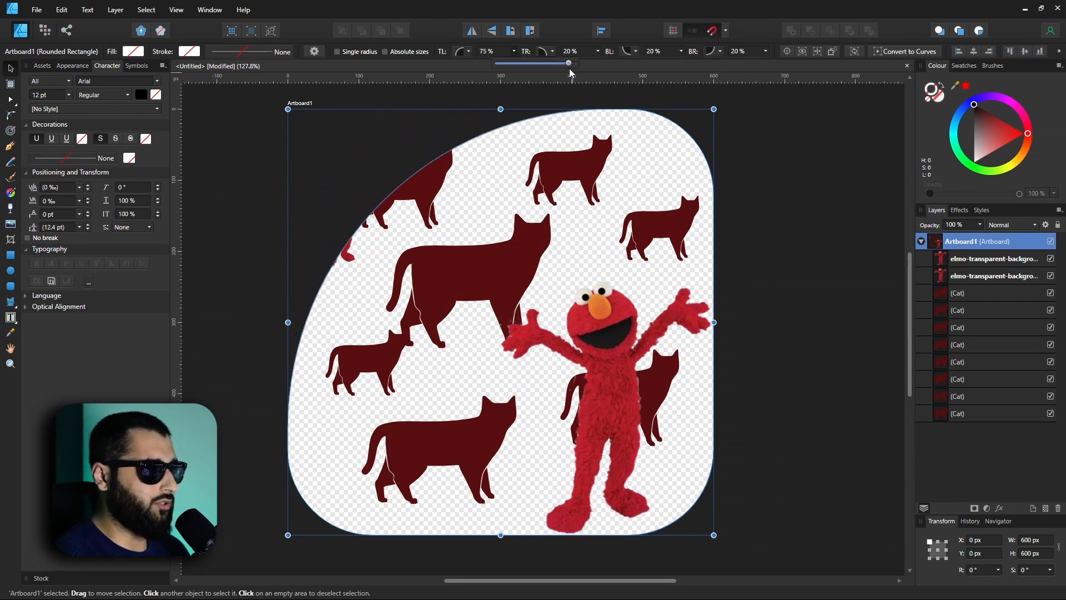
pyautogui.moveTo(568, 64); pyautogui.dragTo(540, 63)
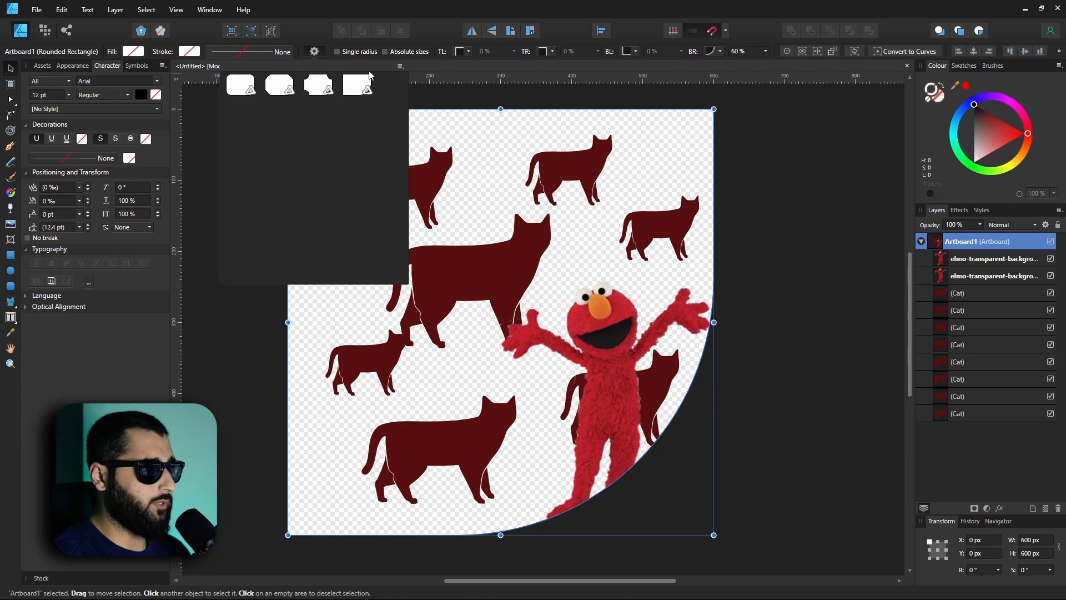
# Step: Open Manage Presets from the corner presets menu and scroll the Presets Manager list
pyautogui.click(400, 68)
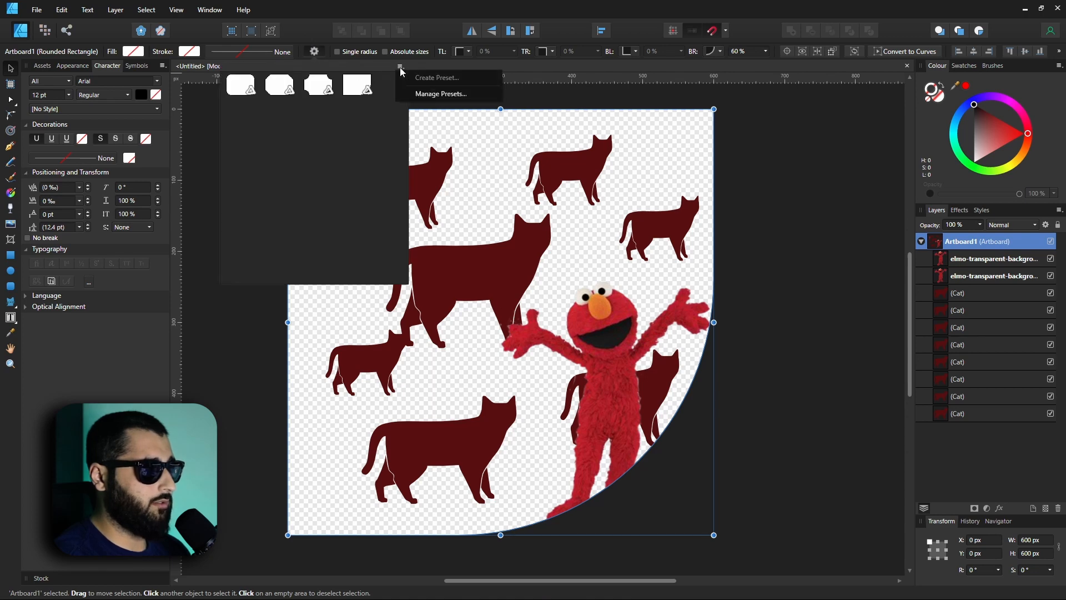
pyautogui.moveTo(429, 84)
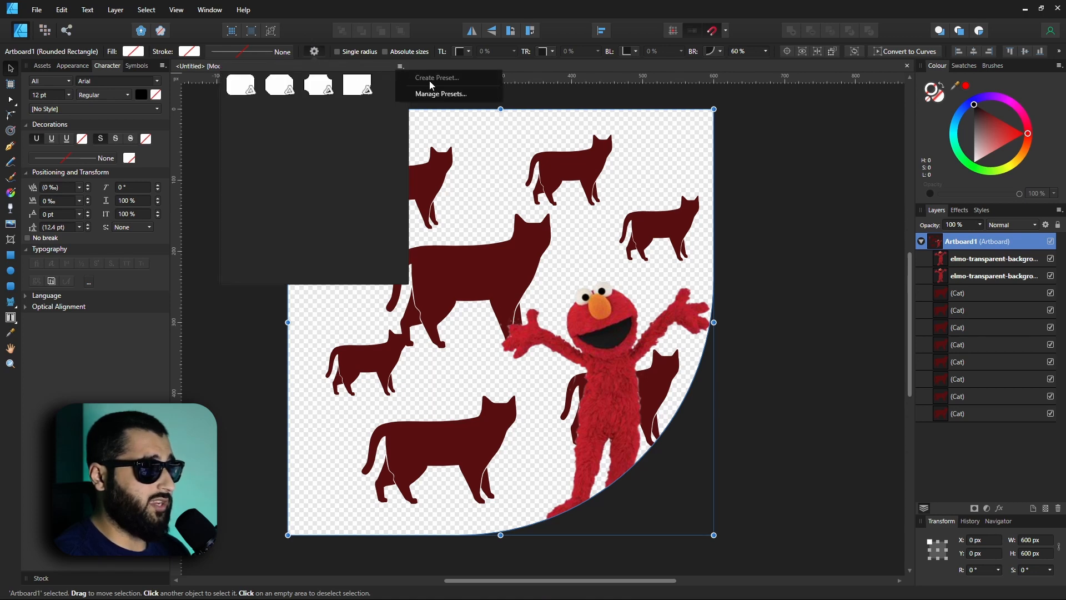
pyautogui.click(441, 94)
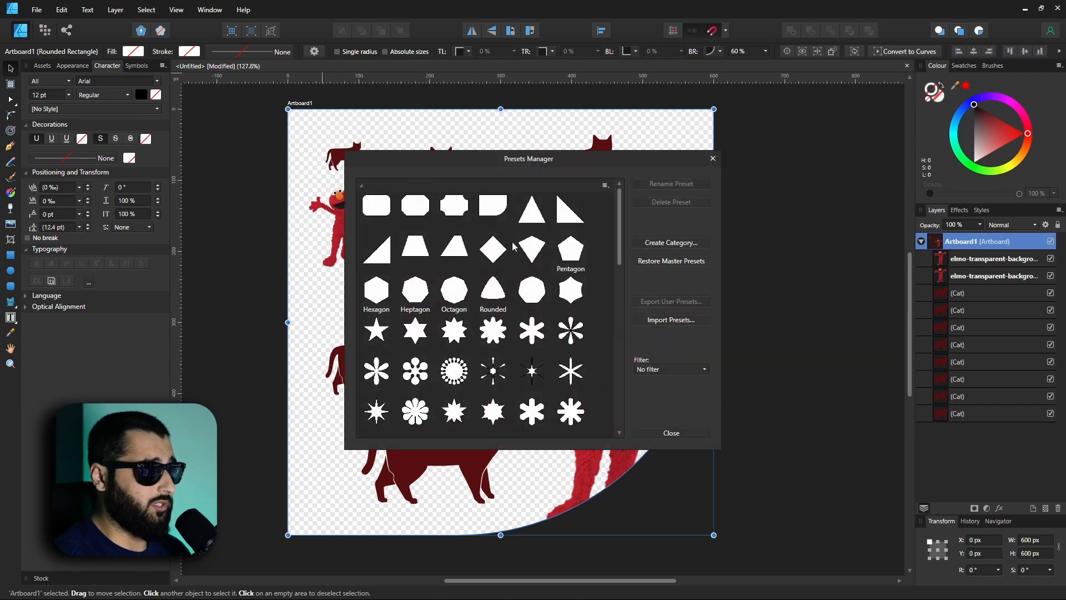
pyautogui.scroll(-3)
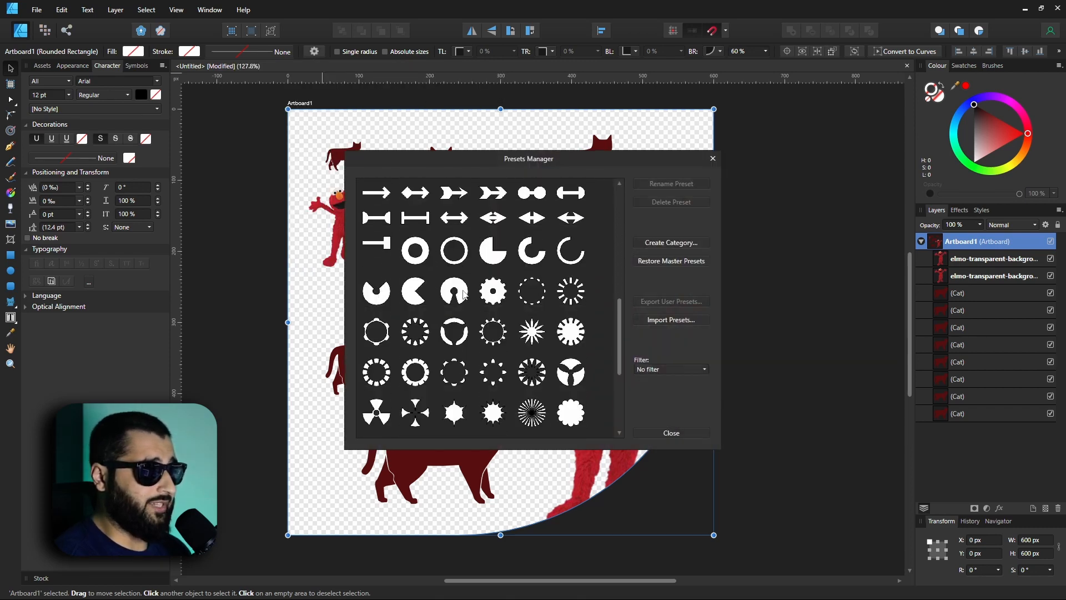
pyautogui.scroll(-3)
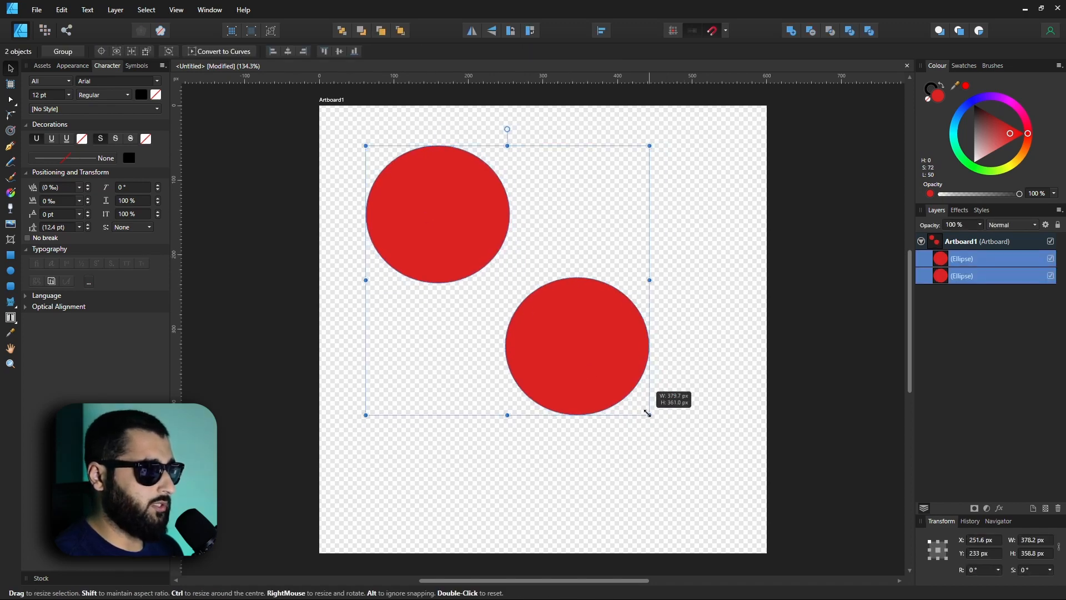
# Step: Drag the bottom-right handle to scale both circles as a group toward the top left
pyautogui.moveTo(648, 414); pyautogui.dragTo(670, 466)
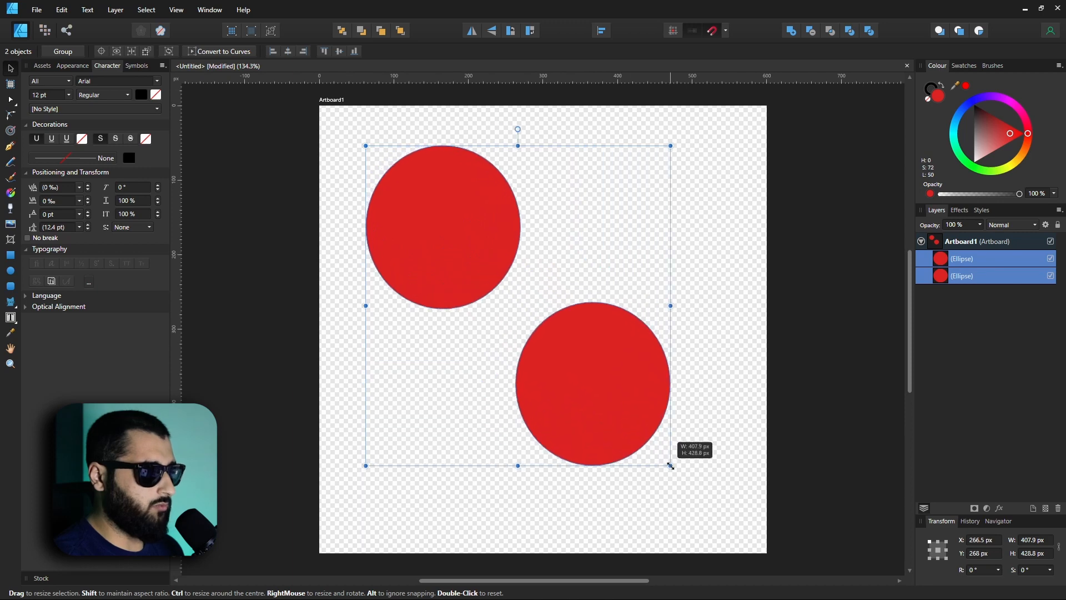
pyautogui.moveTo(670, 466); pyautogui.dragTo(603, 402)
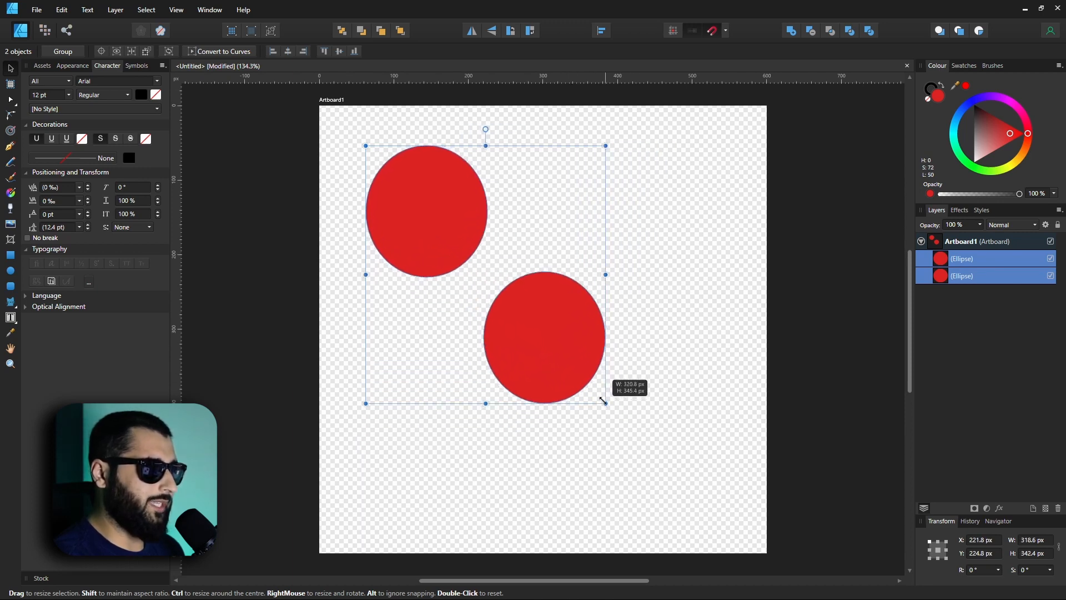
pyautogui.moveTo(604, 402); pyautogui.dragTo(503, 299)
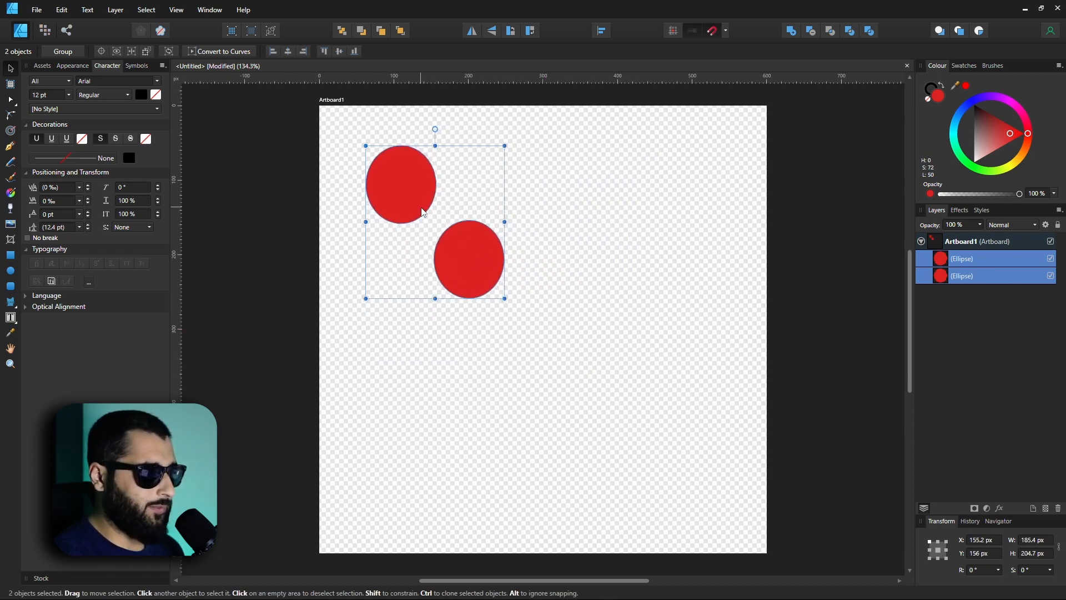
pyautogui.moveTo(504, 298); pyautogui.dragTo(483, 273)
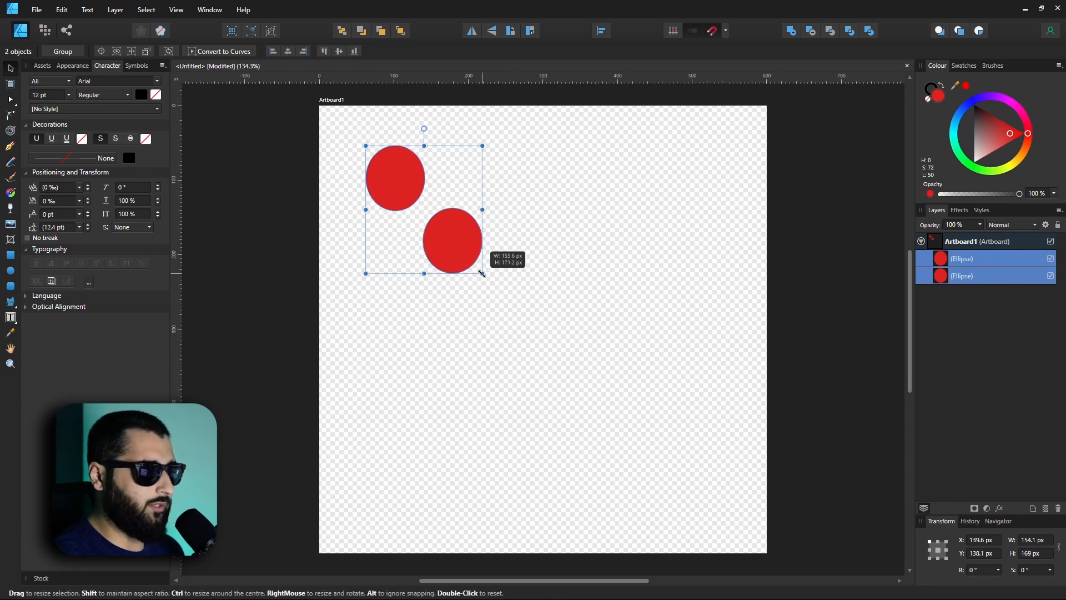
pyautogui.moveTo(482, 273); pyautogui.dragTo(490, 279)
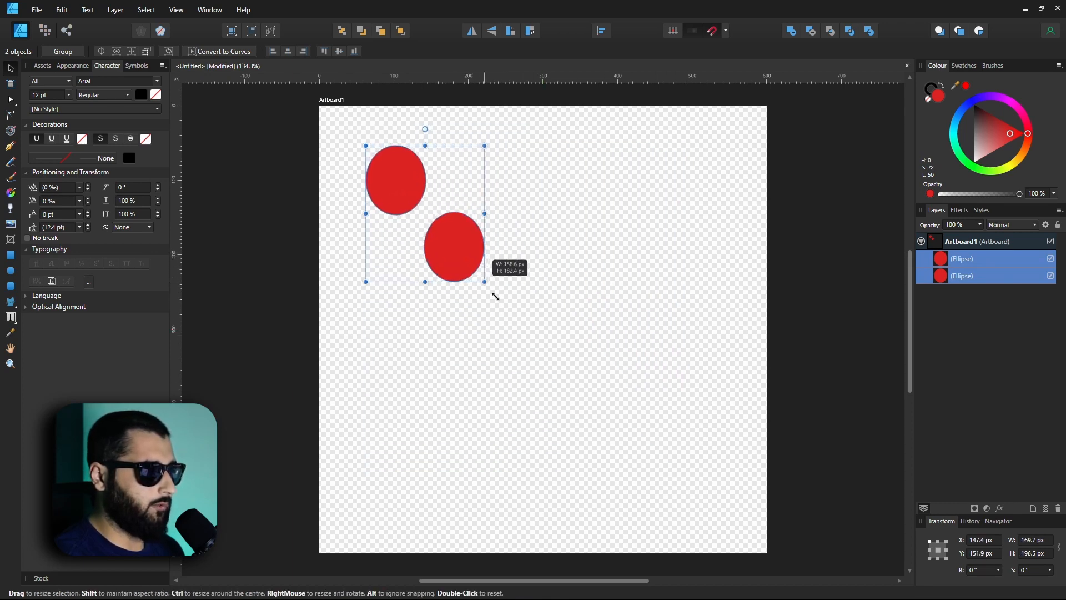
pyautogui.moveTo(483, 281); pyautogui.dragTo(542, 334)
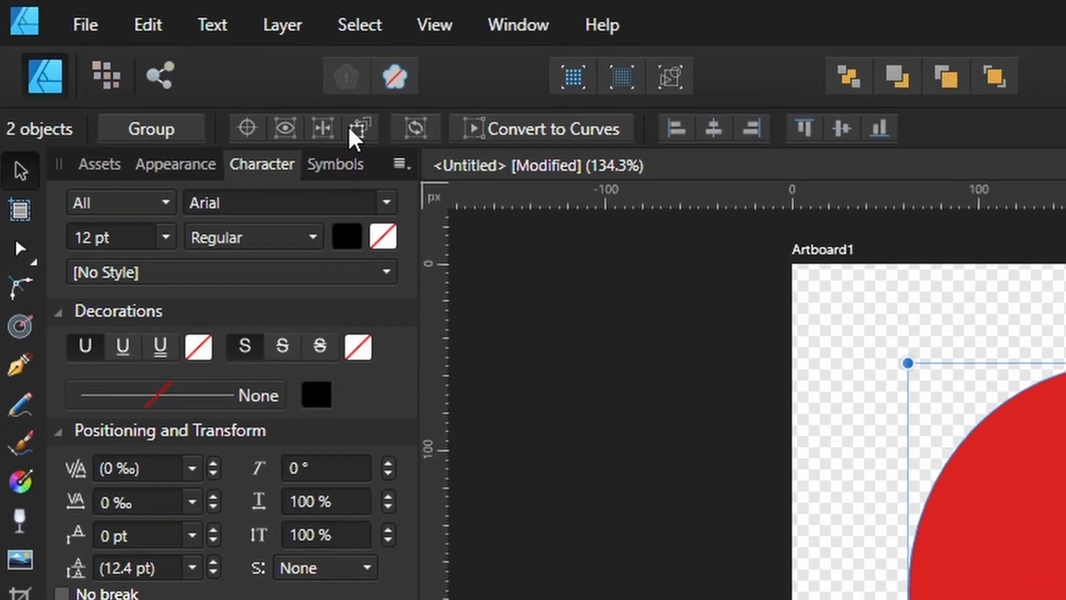
pyautogui.moveTo(359, 128)
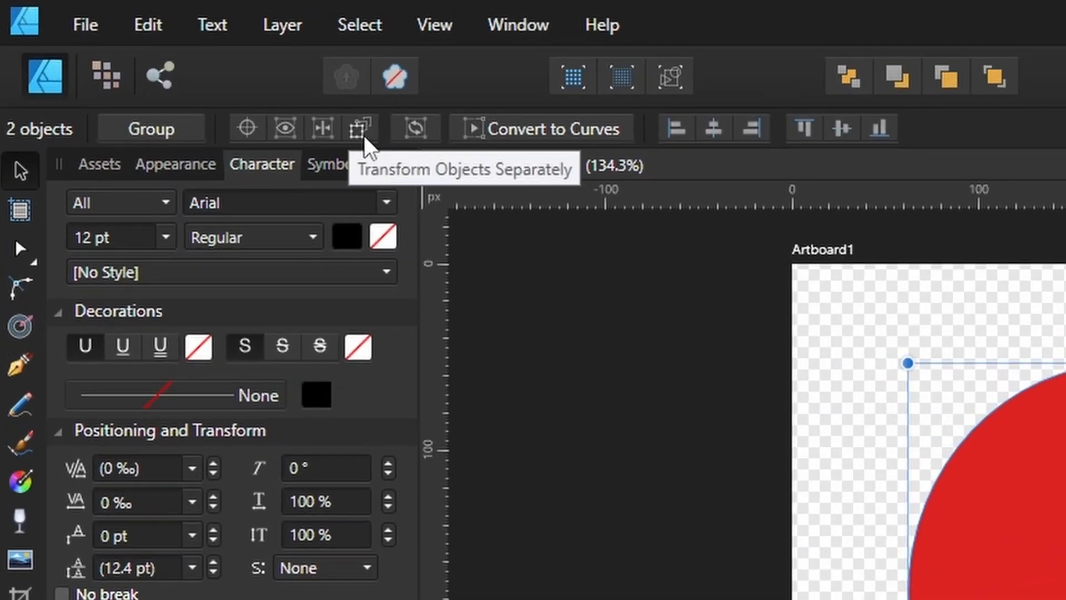
# Step: Enable Transform Objects Separately and scale each circle around its own position
pyautogui.click(360, 127)
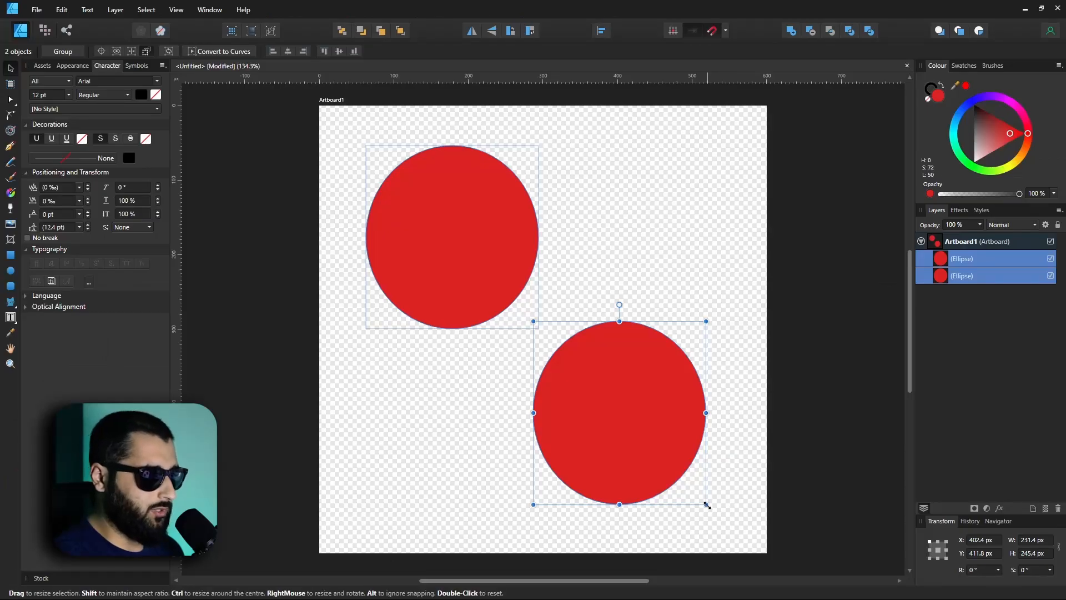
pyautogui.moveTo(706, 503); pyautogui.dragTo(664, 466)
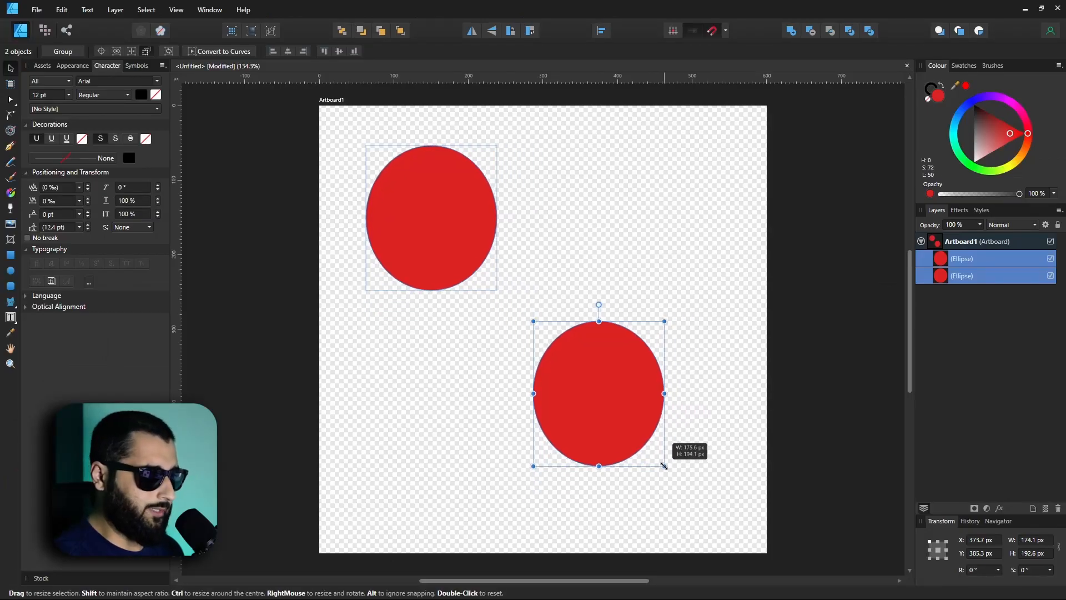
pyautogui.moveTo(664, 466); pyautogui.dragTo(596, 396)
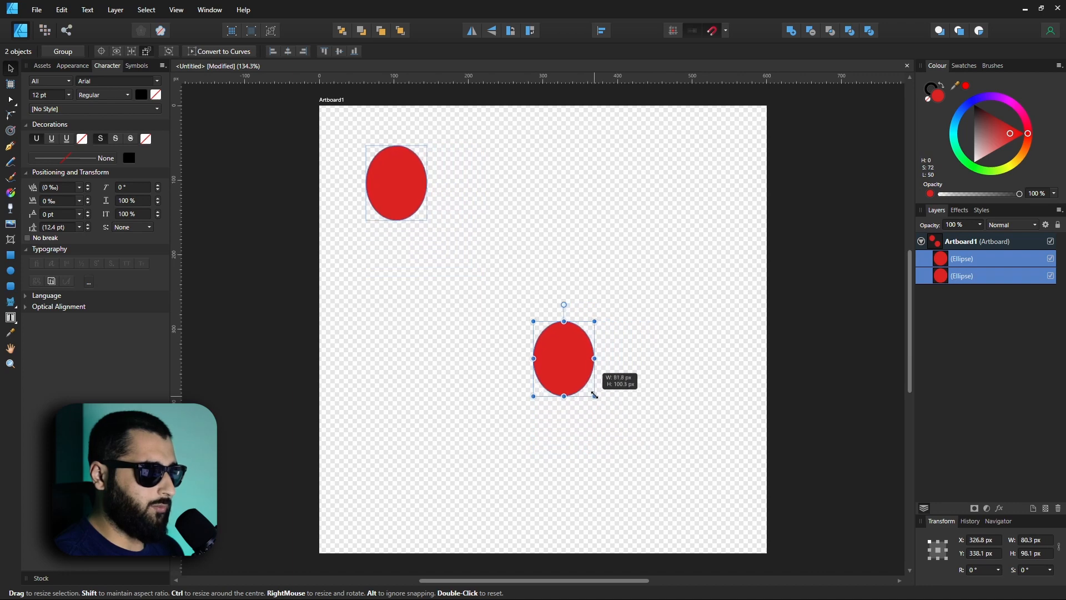
pyautogui.moveTo(594, 394); pyautogui.dragTo(633, 429)
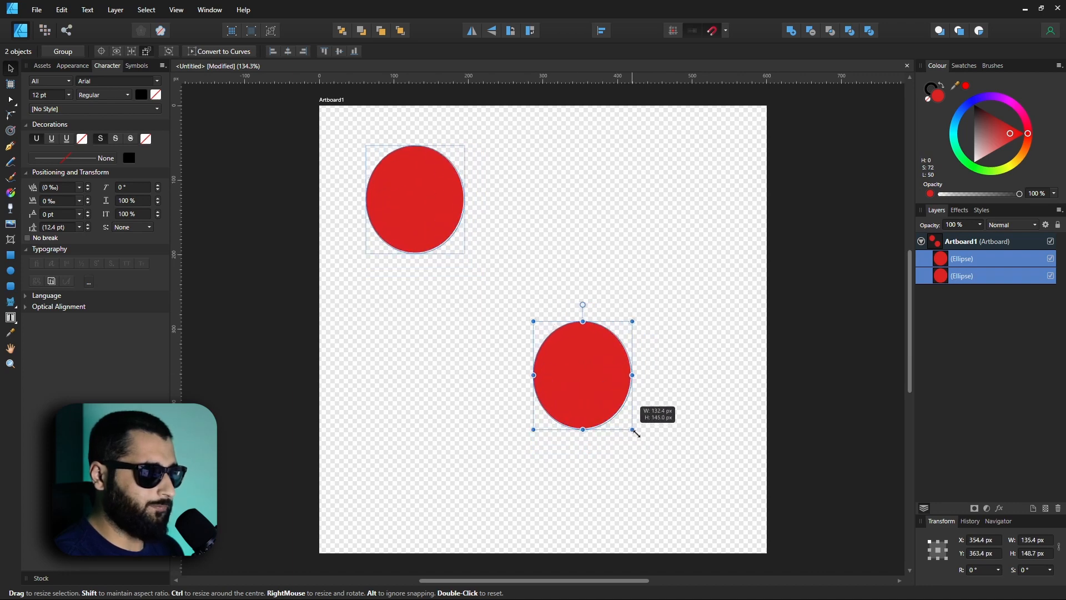
pyautogui.moveTo(632, 429); pyautogui.dragTo(650, 454)
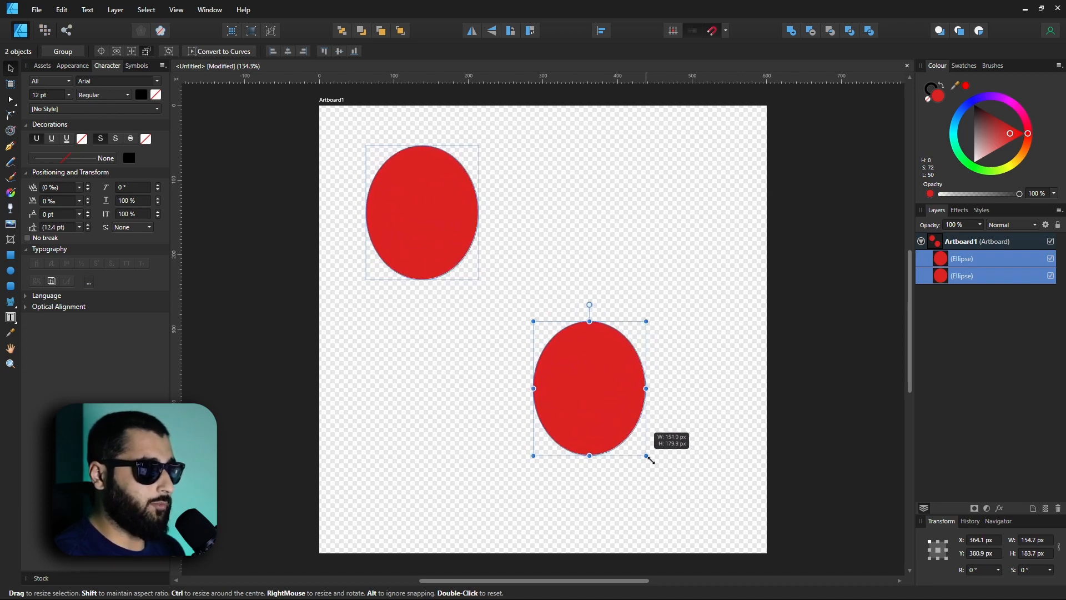
pyautogui.moveTo(645, 455); pyautogui.dragTo(688, 498)
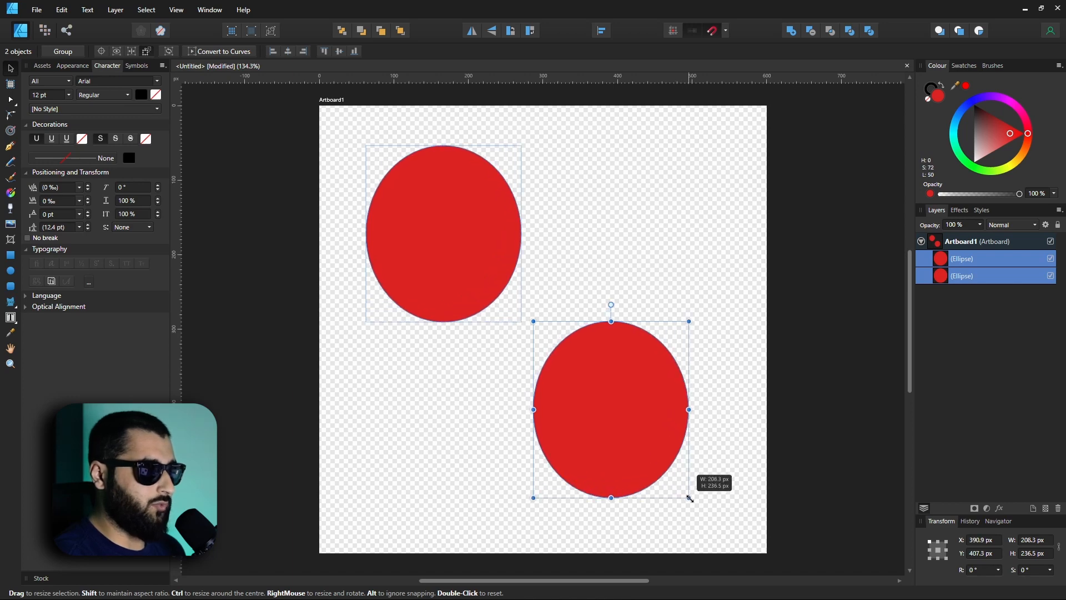
pyautogui.moveTo(690, 497); pyautogui.dragTo(685, 496)
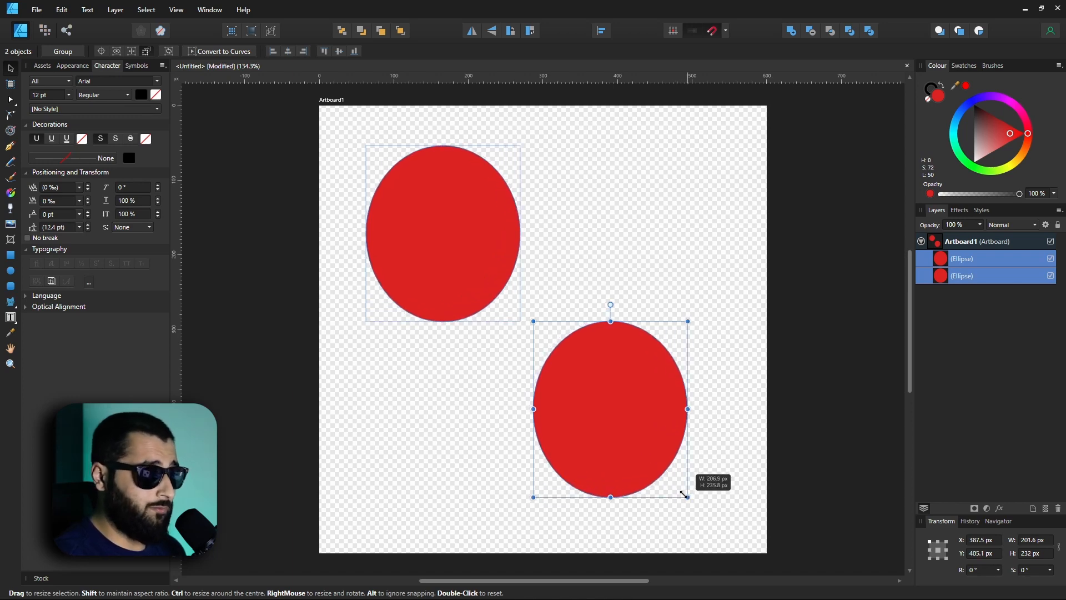
pyautogui.moveTo(686, 496); pyautogui.dragTo(583, 387)
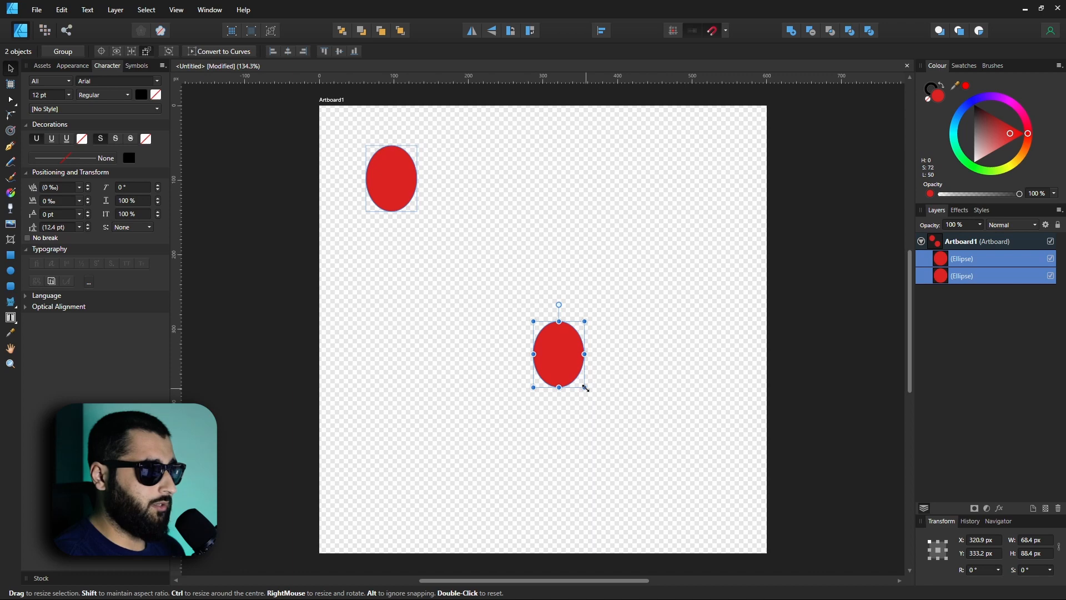
# Step: Drag the corner handle again until the enlarged circles overlap in the upper half
pyautogui.moveTo(584, 387); pyautogui.dragTo(573, 367)
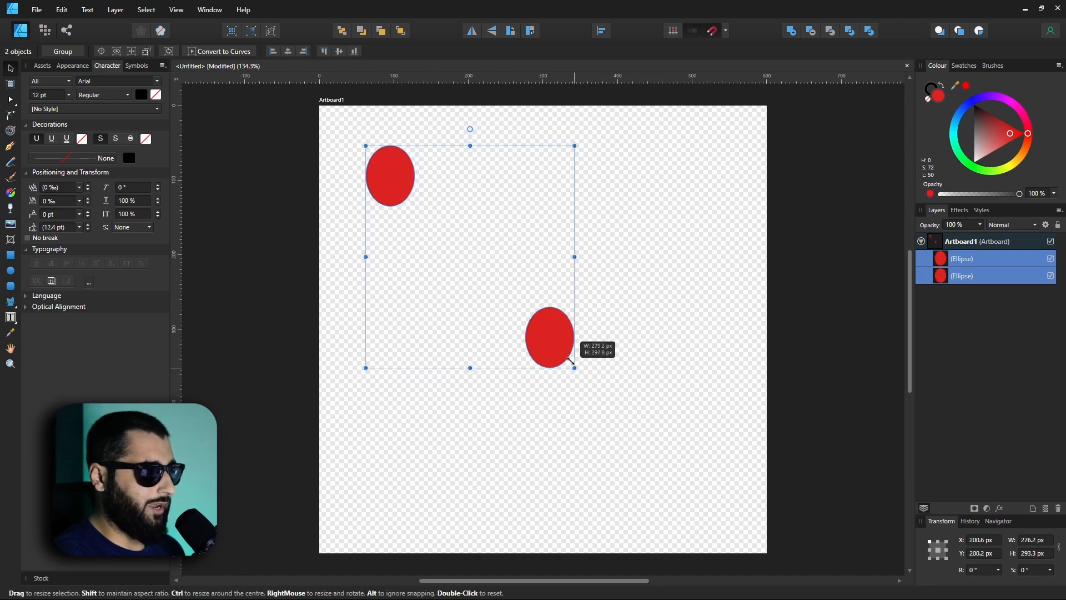
pyautogui.moveTo(572, 367); pyautogui.dragTo(420, 205)
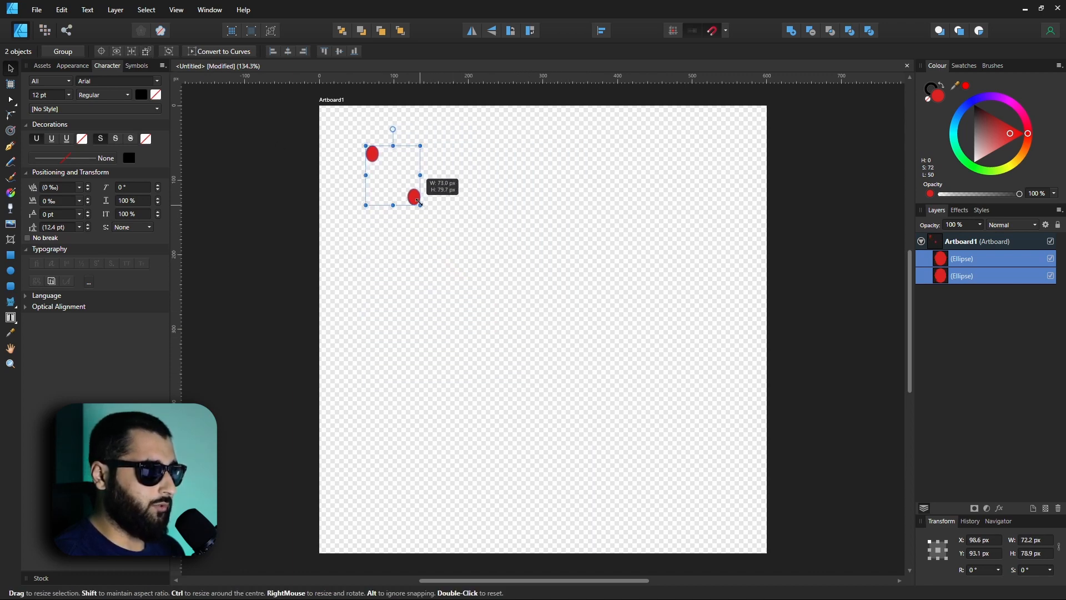
pyautogui.moveTo(420, 204); pyautogui.dragTo(411, 195)
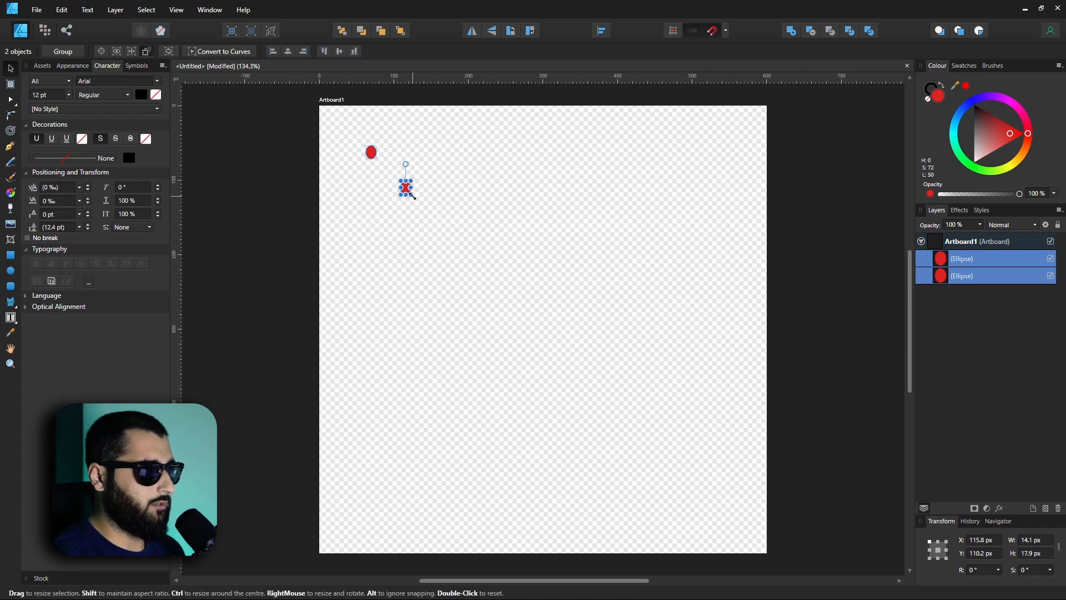
pyautogui.moveTo(411, 196); pyautogui.dragTo(513, 313)
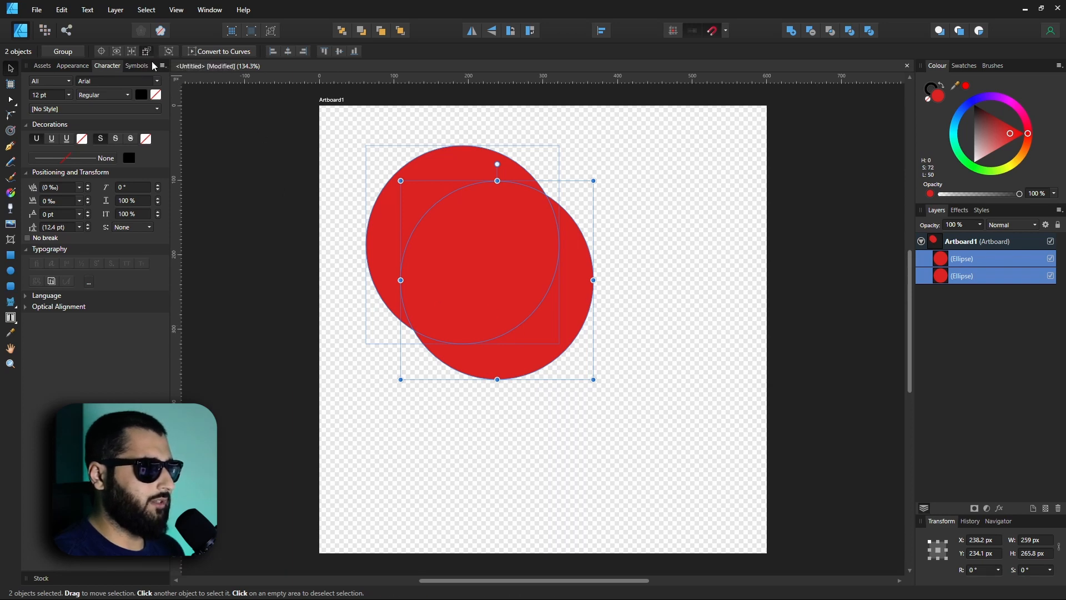
# Step: Shrink each overlapping circle separately so they sit apart, upper left and lower right
pyautogui.moveTo(593, 379); pyautogui.dragTo(505, 289)
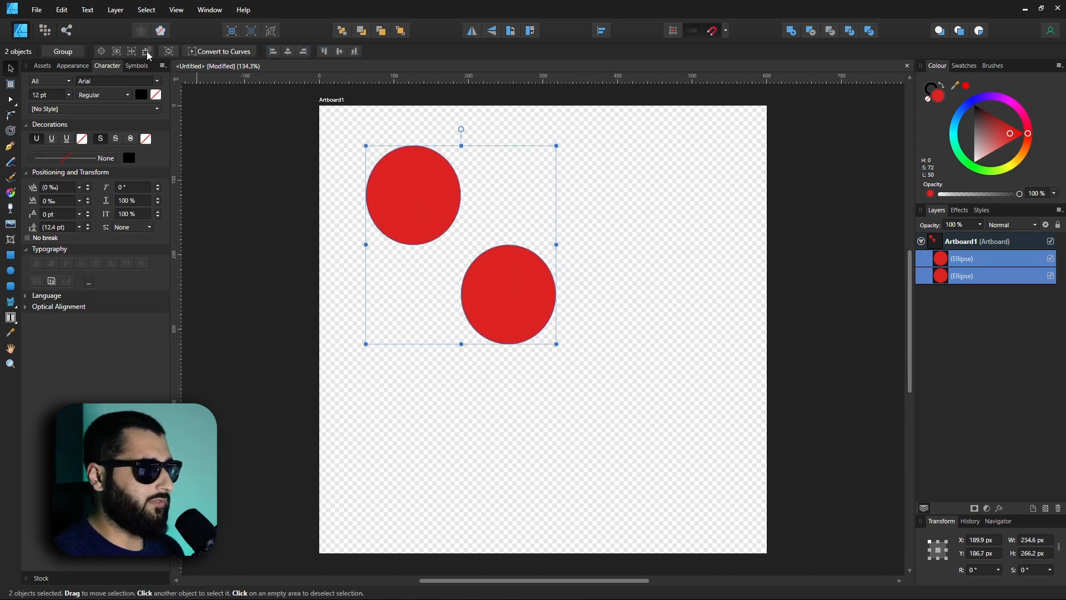
pyautogui.moveTo(366, 146); pyautogui.dragTo(384, 163)
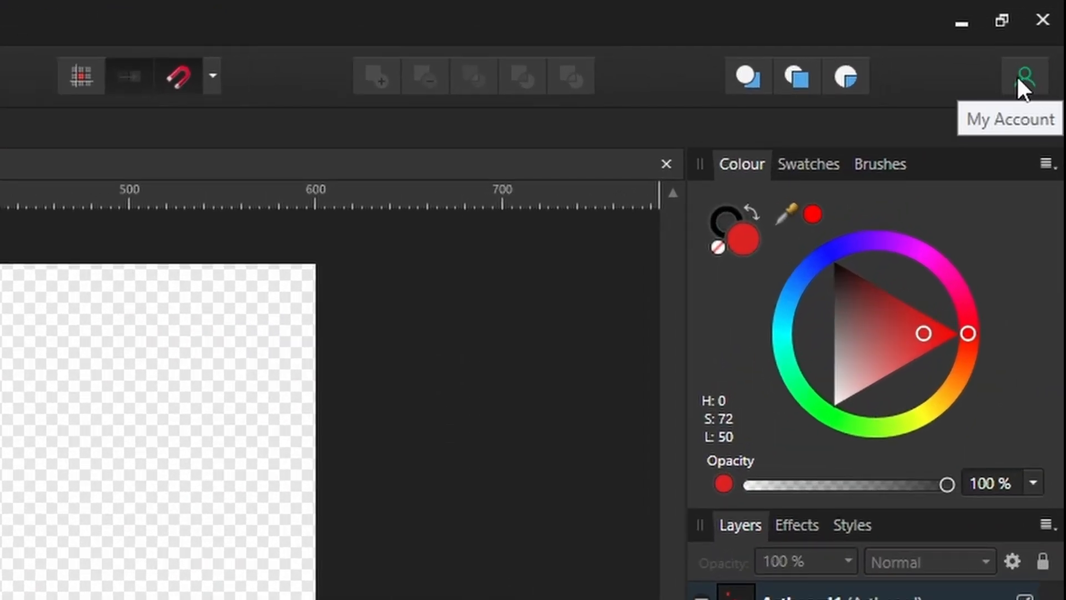
# Step: Show the My Account add-ons list and launch the Affinity Store in a browser
pyautogui.click(1025, 75)
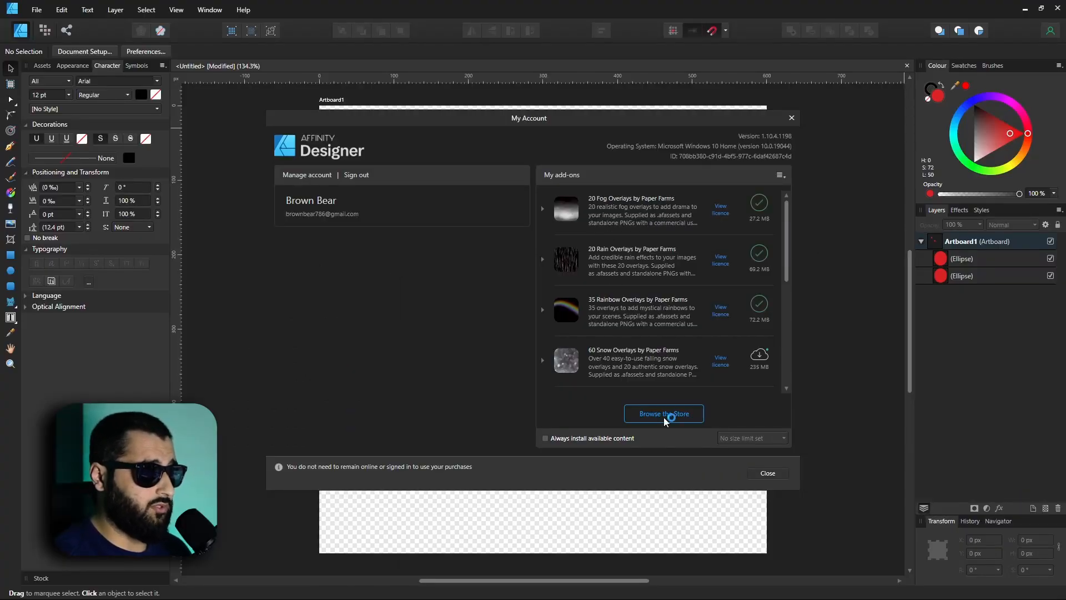
pyautogui.click(663, 413)
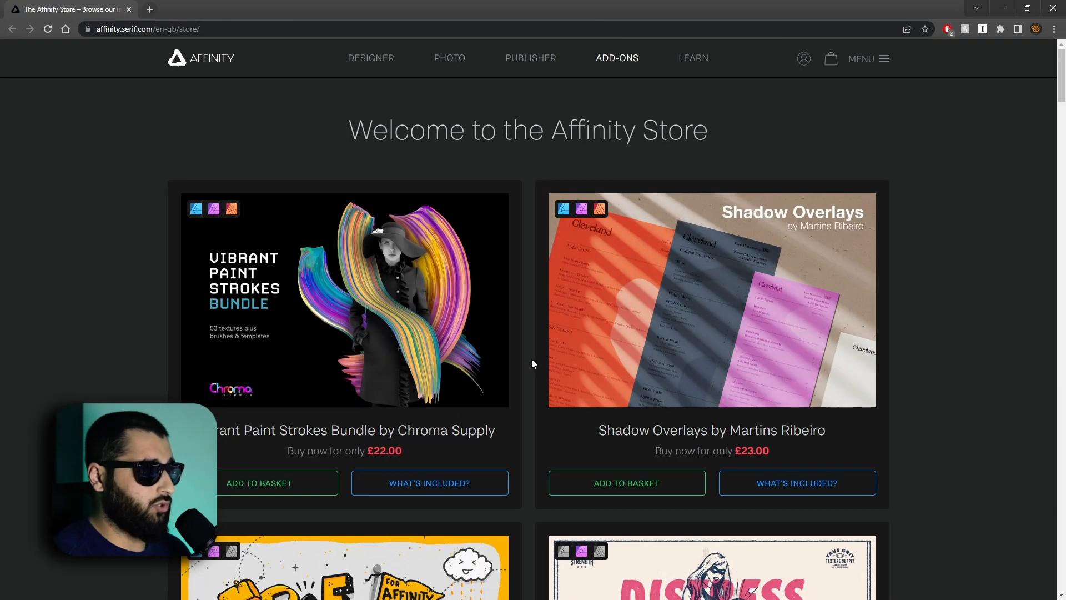
# Step: Scroll down the Affinity Store page to browse add-on listings and prices
pyautogui.scroll(-3)
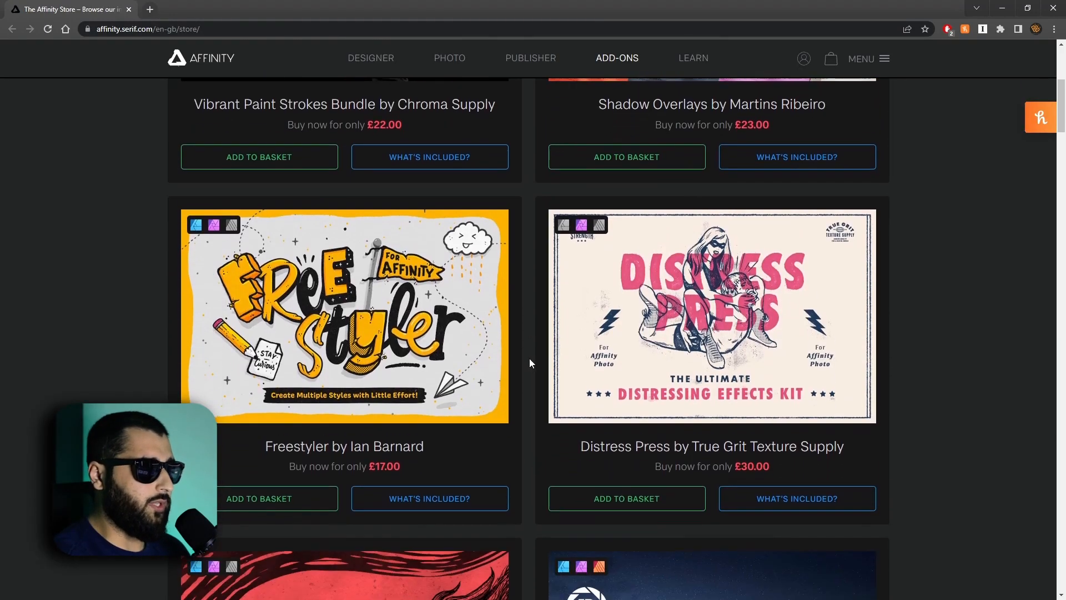
pyautogui.scroll(-3)
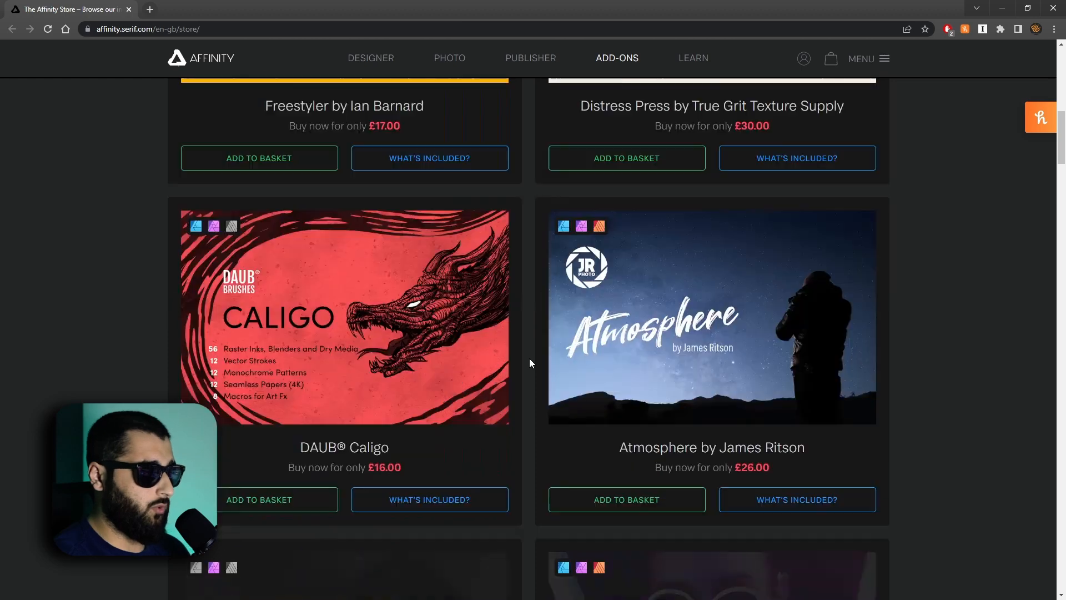
pyautogui.scroll(-3)
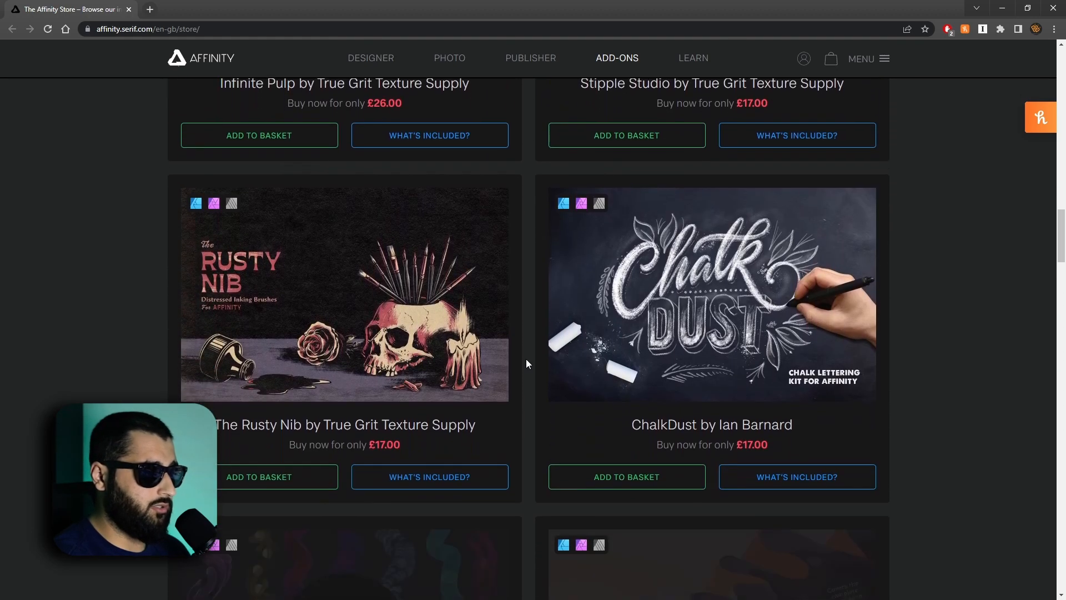
pyautogui.scroll(-3)
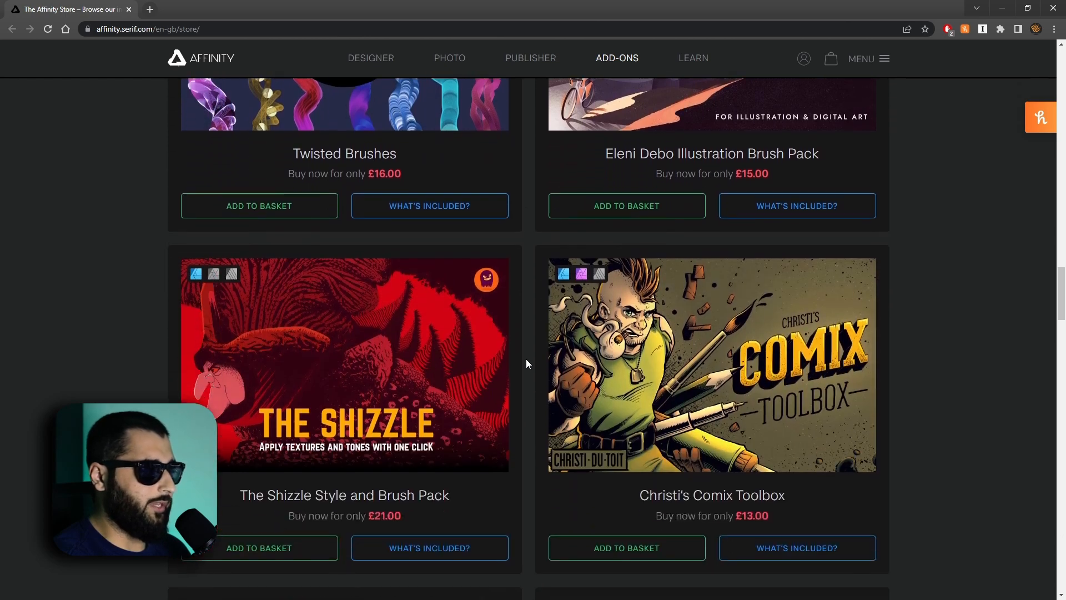
pyautogui.scroll(-3)
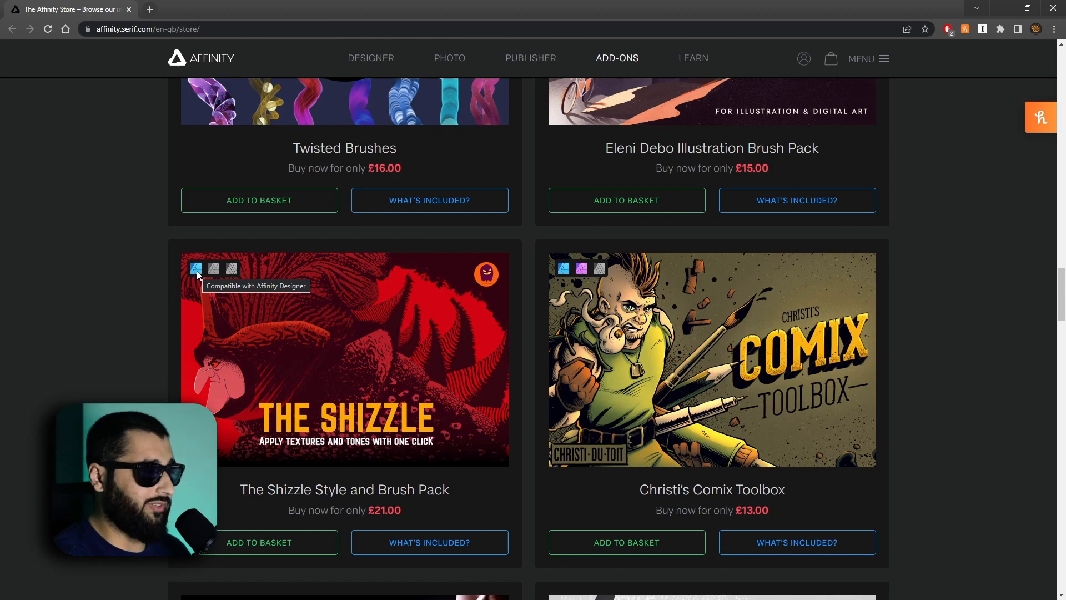
pyautogui.moveTo(231, 269)
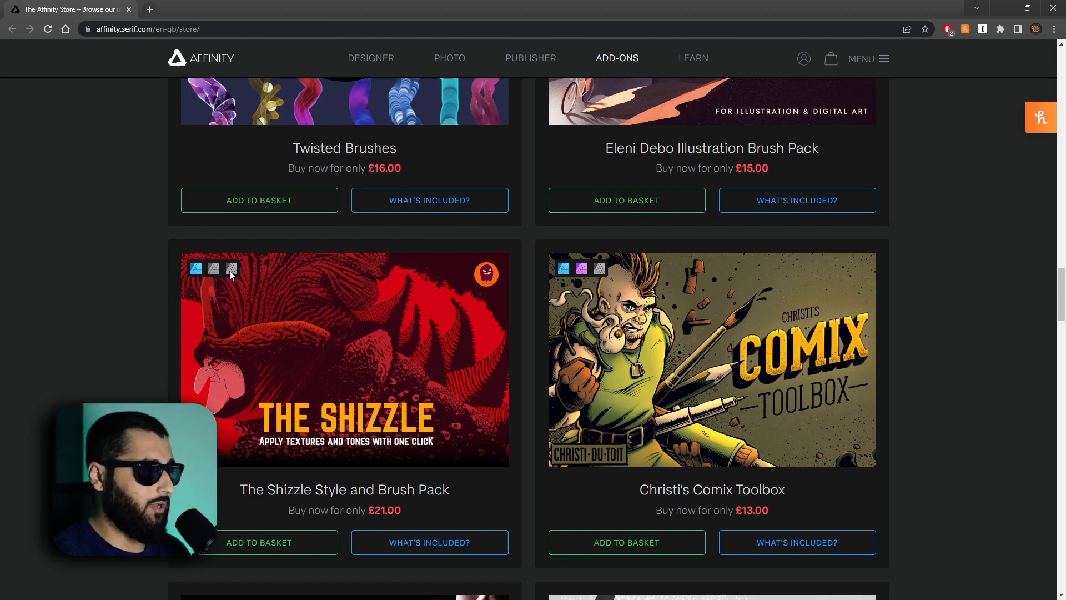
pyautogui.scroll(-3)
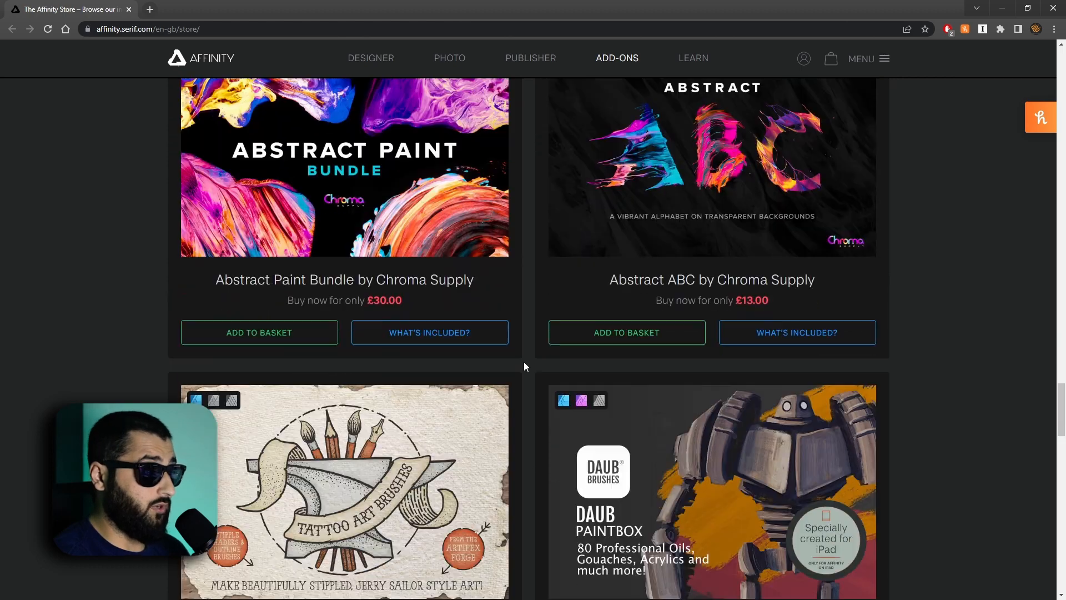
pyautogui.scroll(-3)
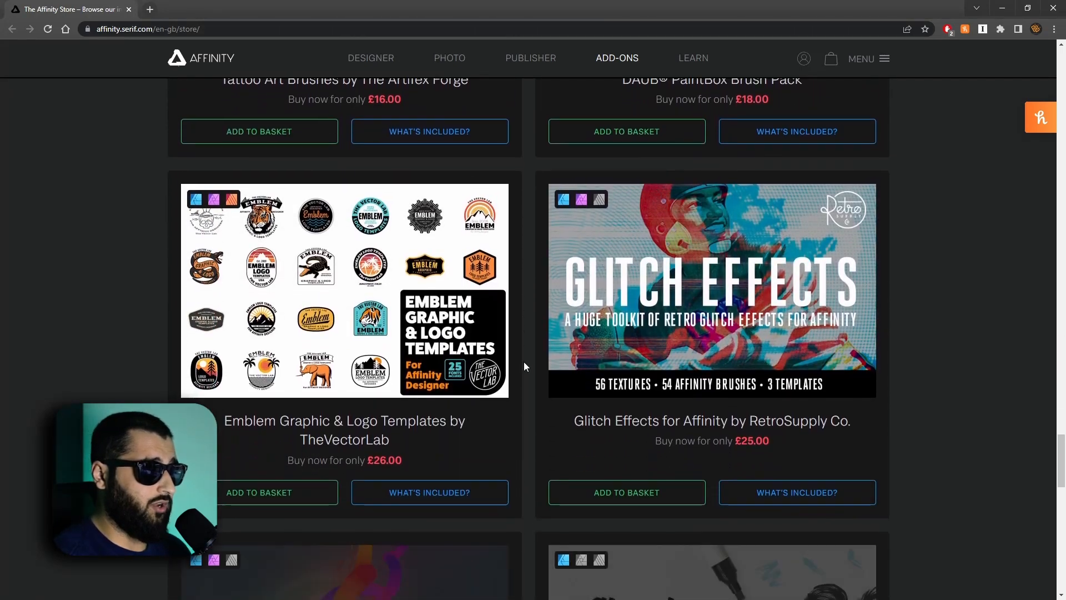
pyautogui.scroll(-3)
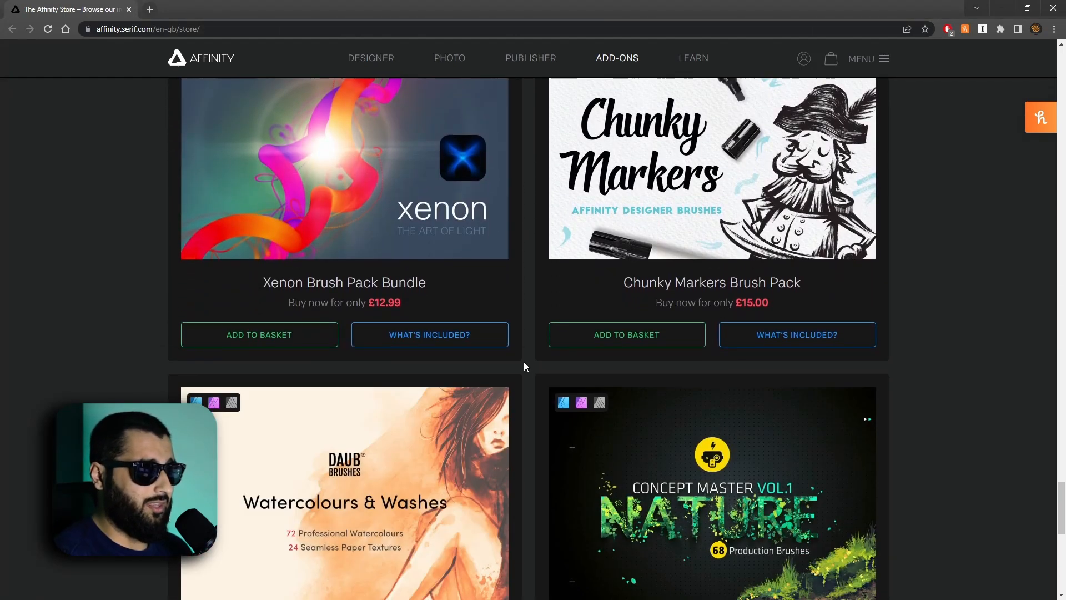
pyautogui.scroll(-3)
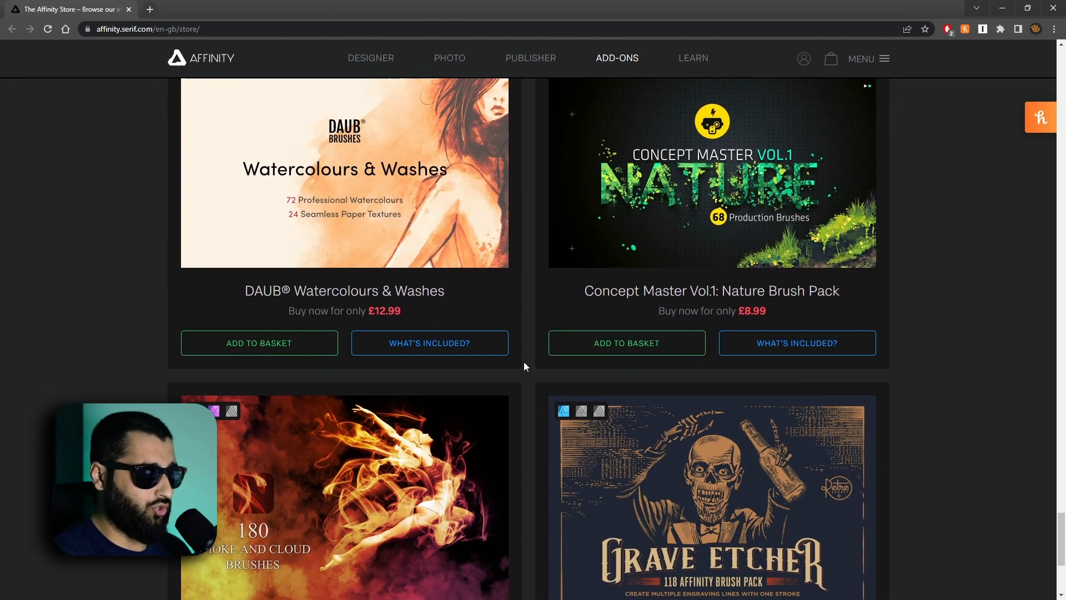
pyautogui.scroll(-3)
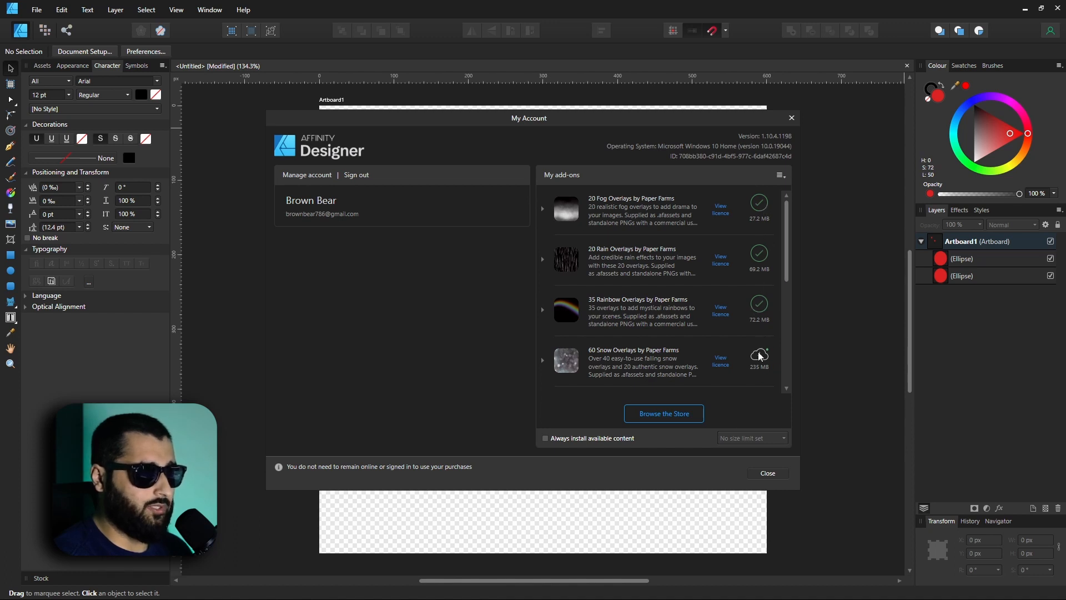
# Step: Dismiss the My Account window
pyautogui.click(766, 472)
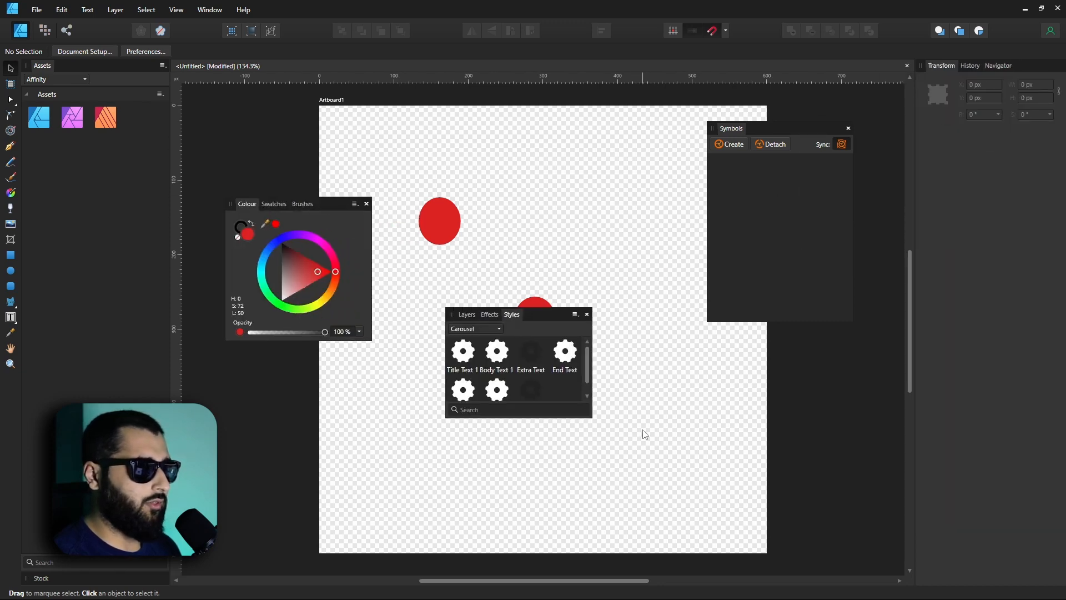
pyautogui.moveTo(552, 436)
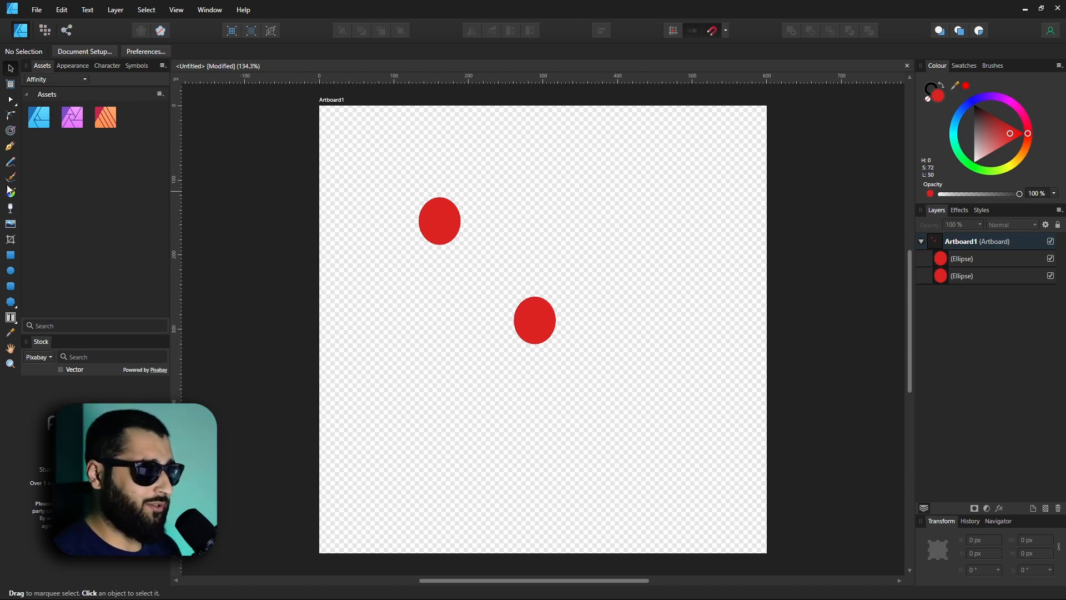
pyautogui.moveTo(174, 28)
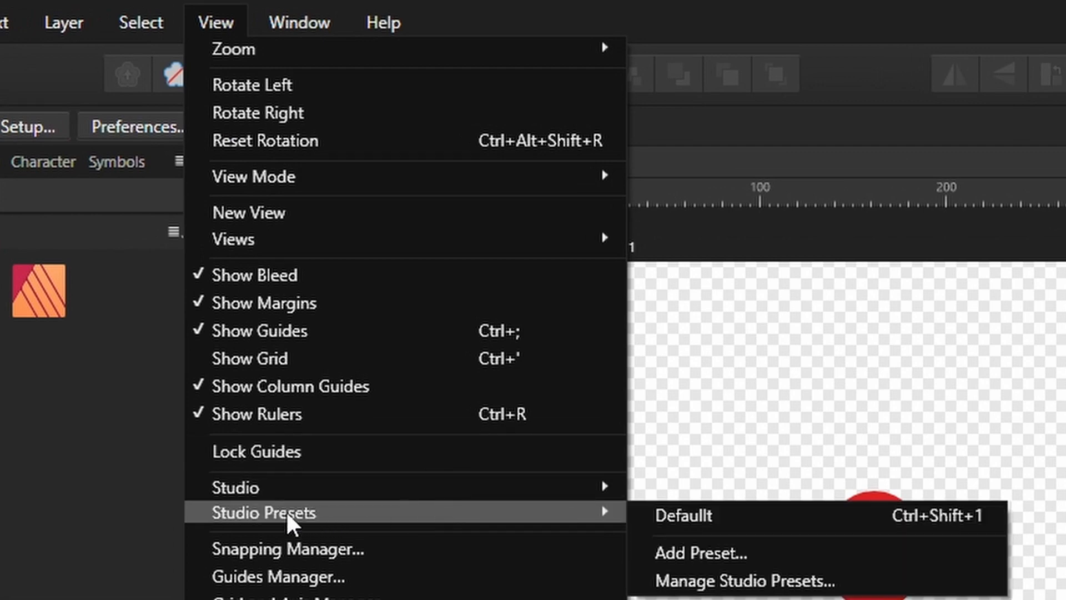
pyautogui.moveTo(705, 552)
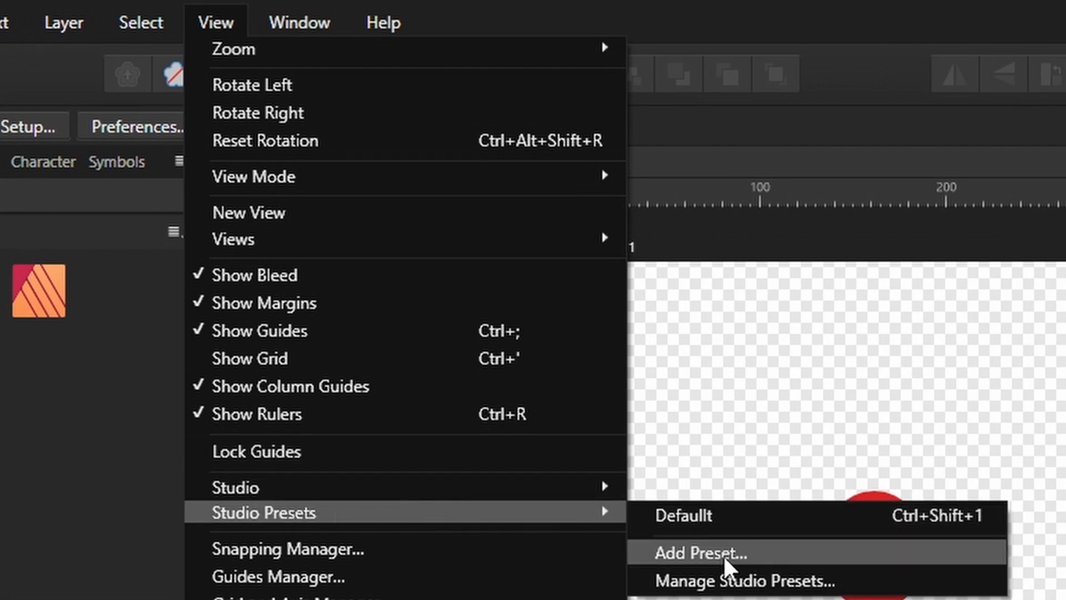
# Step: Add a studio preset named 'default 2' via View > Studio Presets
pyautogui.click(705, 552)
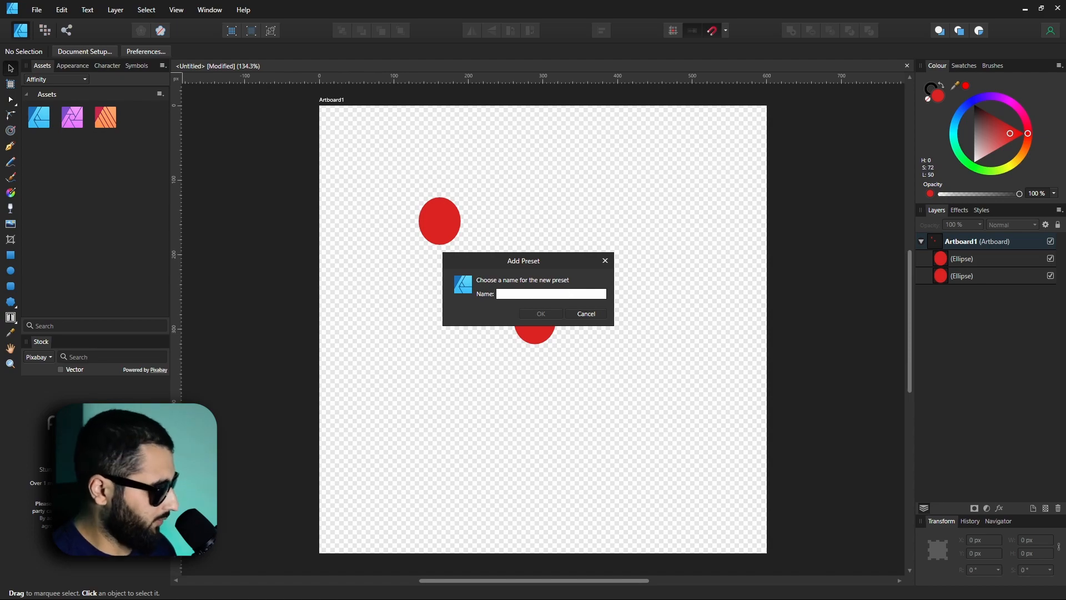
pyautogui.click(176, 10)
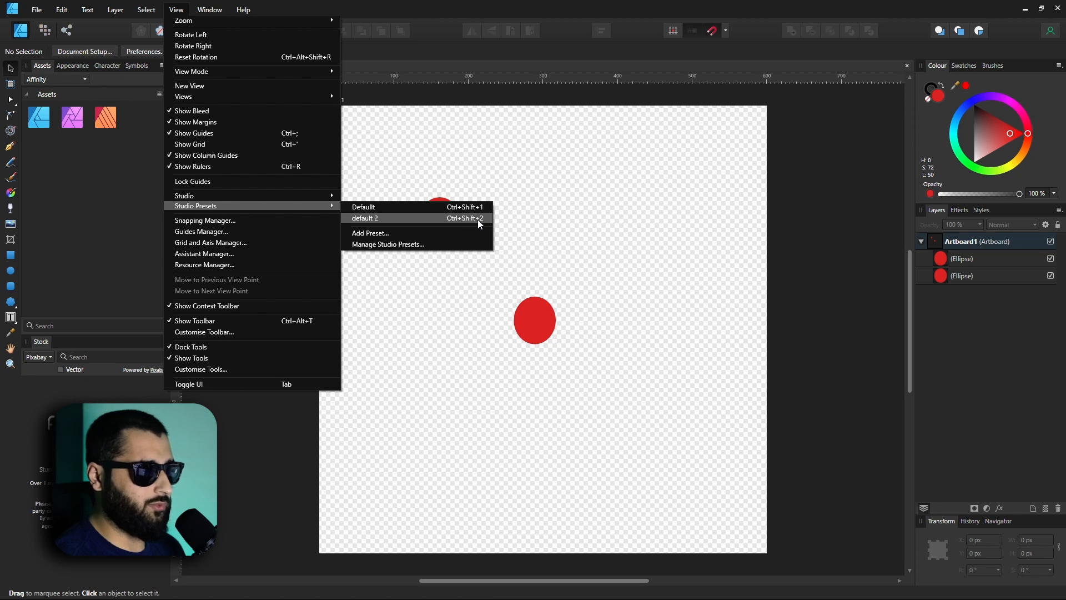
pyautogui.moveTo(459, 216)
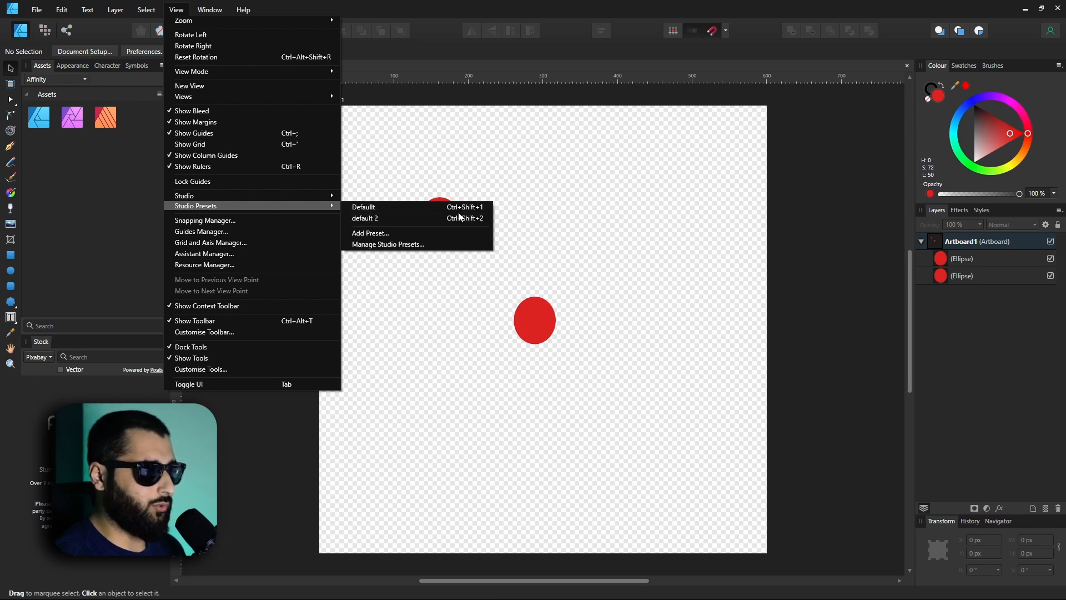
# Step: Apply the Default studio preset, then switch back to the 'default 2' layout
pyautogui.click(366, 217)
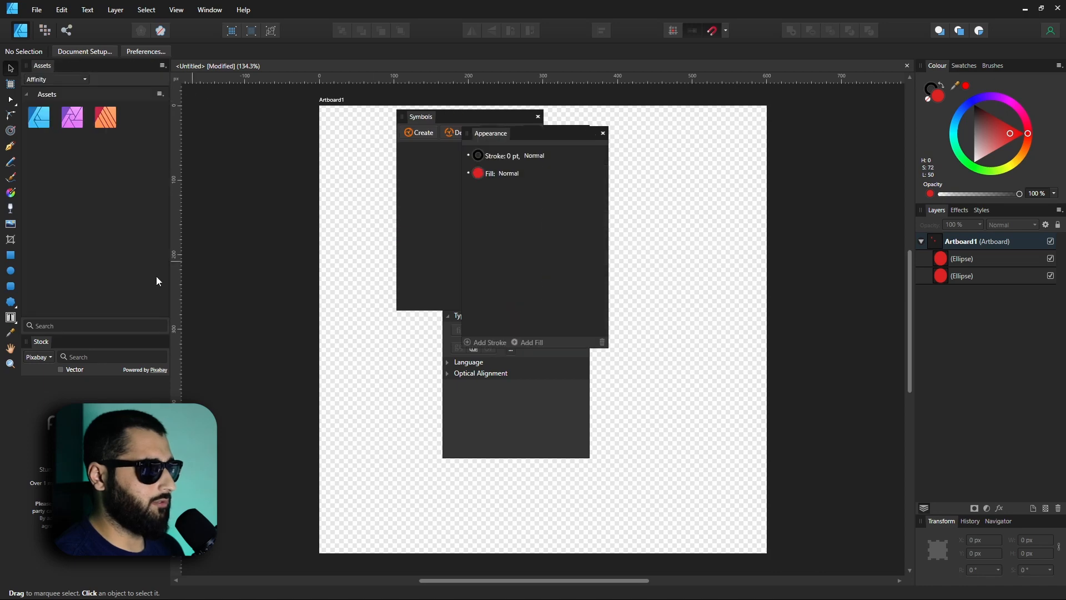
pyautogui.click(176, 9)
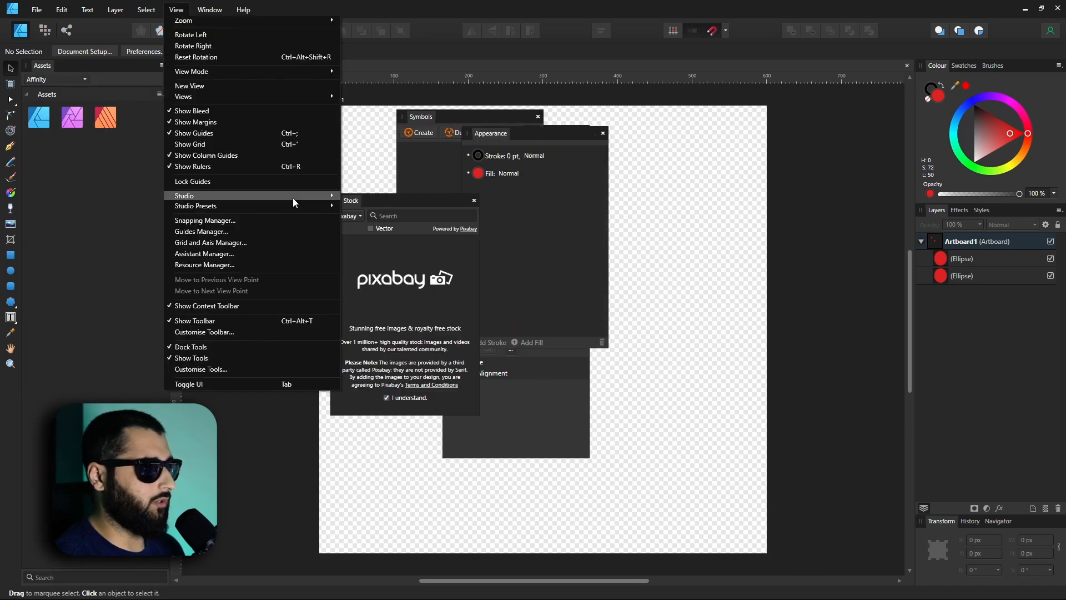
pyautogui.click(176, 9)
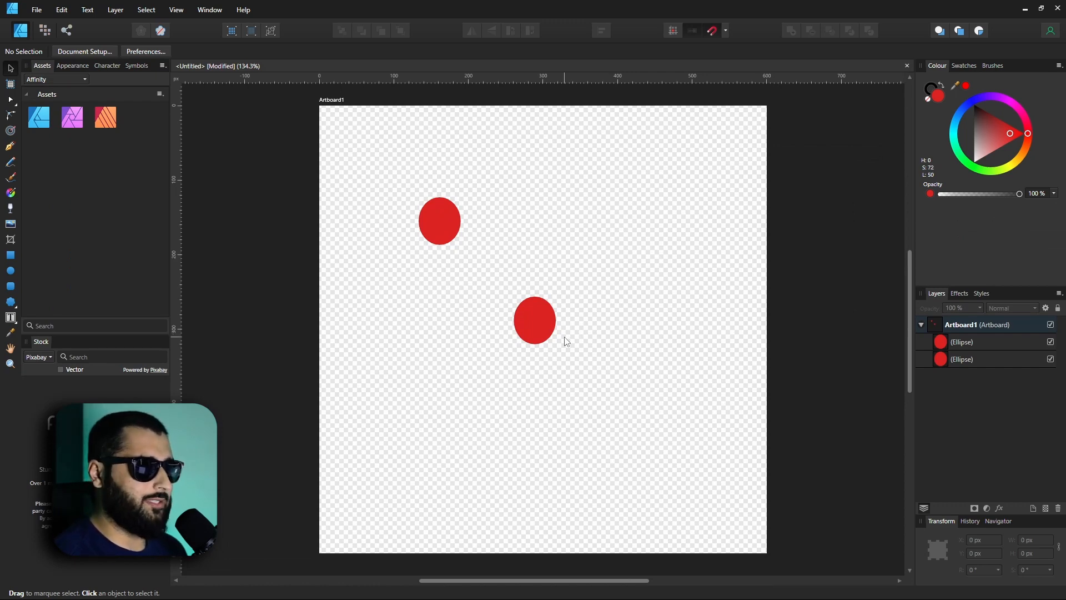
pyautogui.click(176, 9)
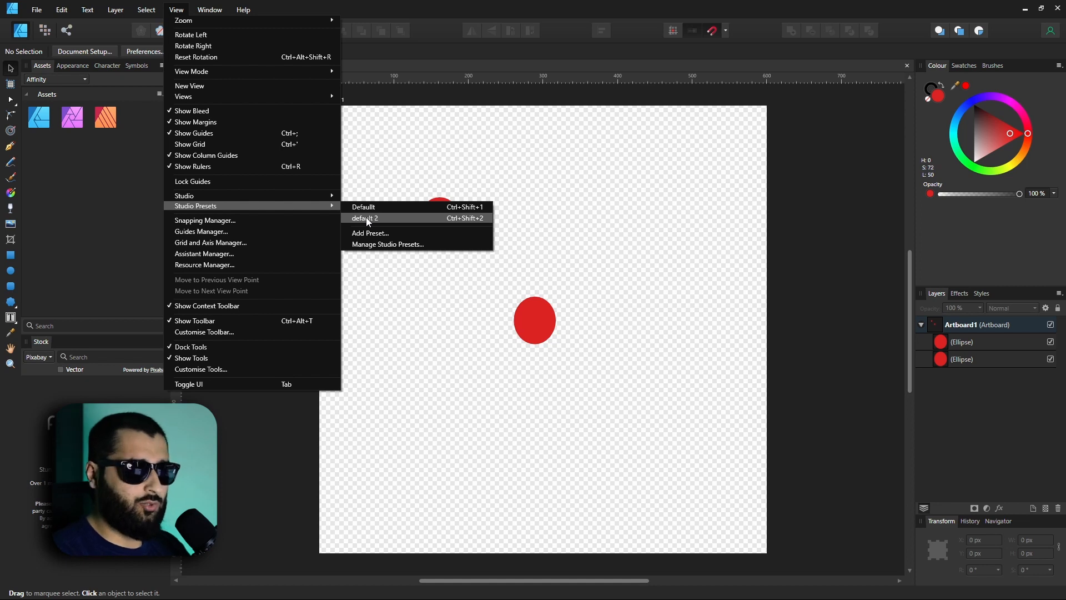
# Step: Delete 'default 2' in Manage Studio Presets and close the manager
pyautogui.click(388, 244)
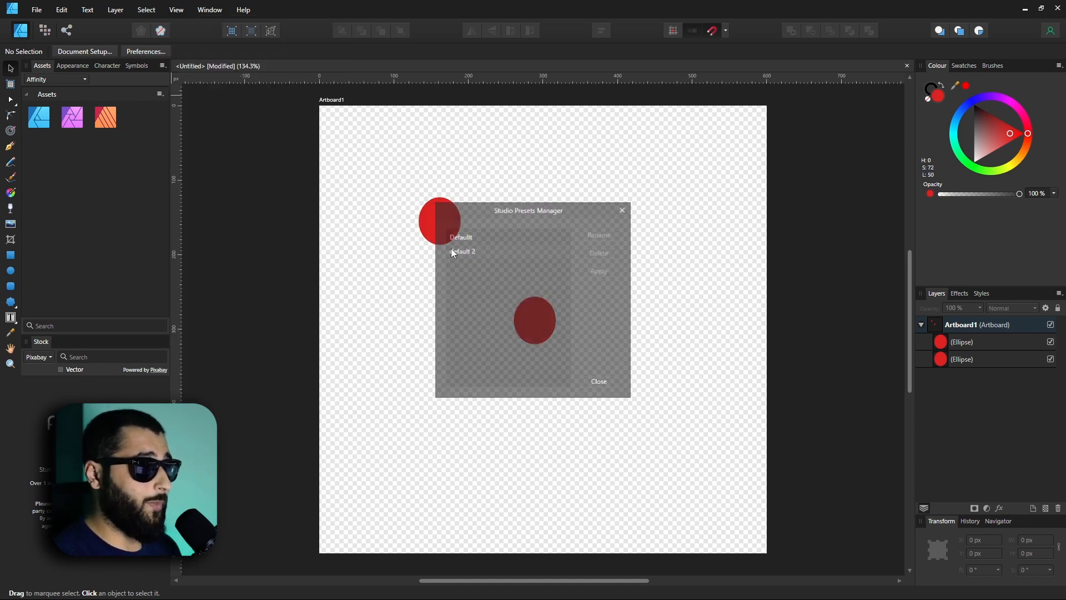
pyautogui.click(463, 250)
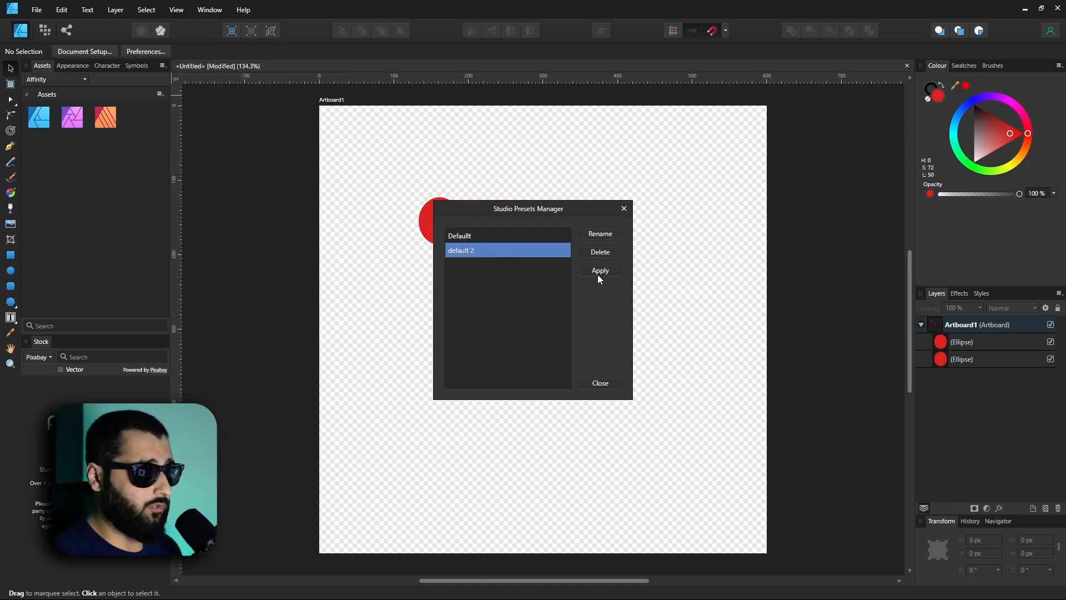
pyautogui.click(600, 251)
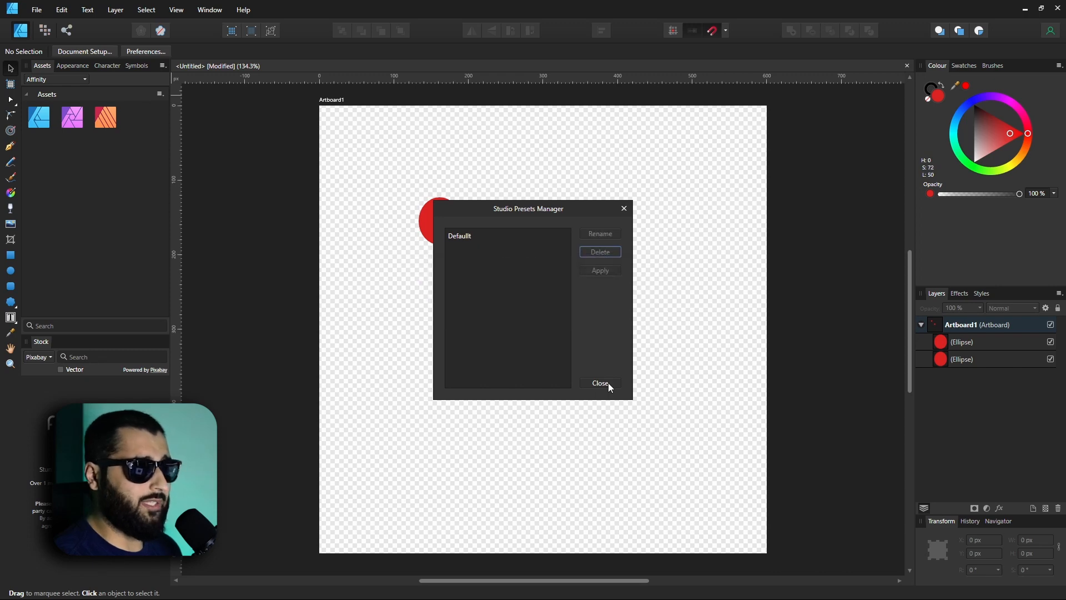
pyautogui.click(599, 382)
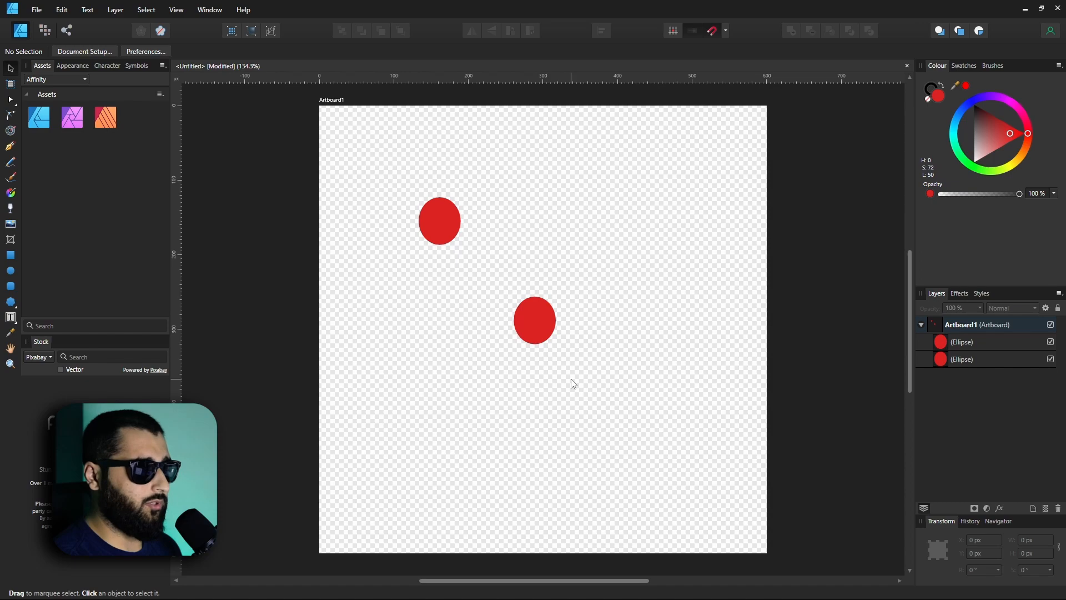
pyautogui.moveTo(554, 376)
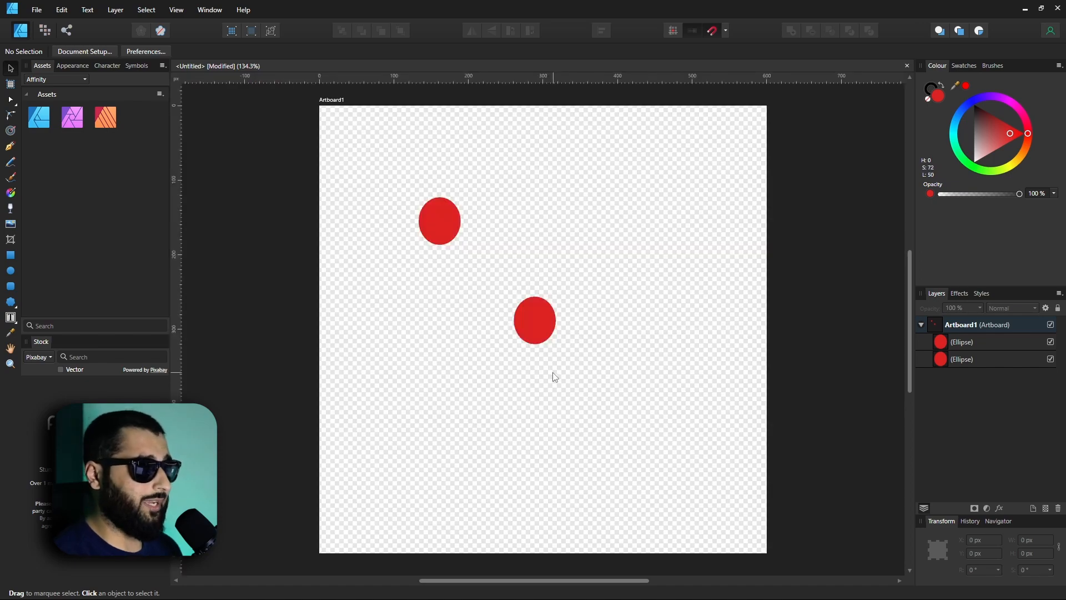